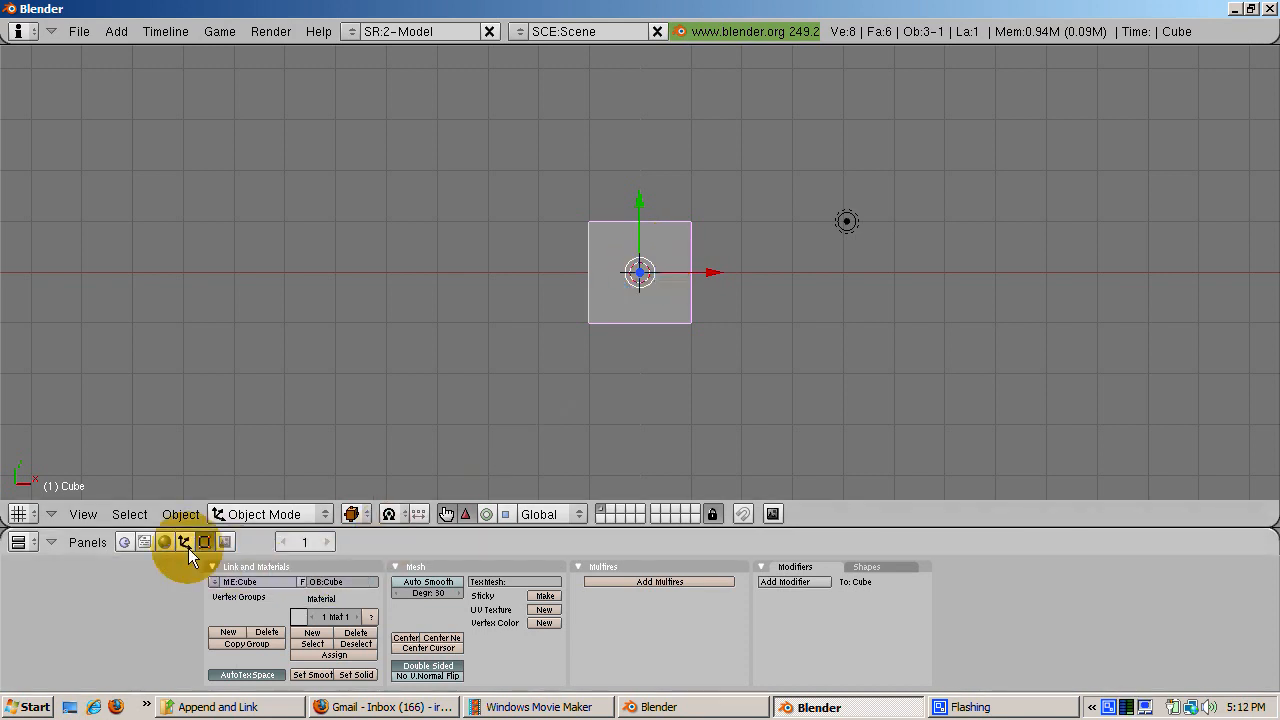
- Show the Material panels for the default cube in the buttons window
{"action": "left_click", "coordinate": [164, 540]}
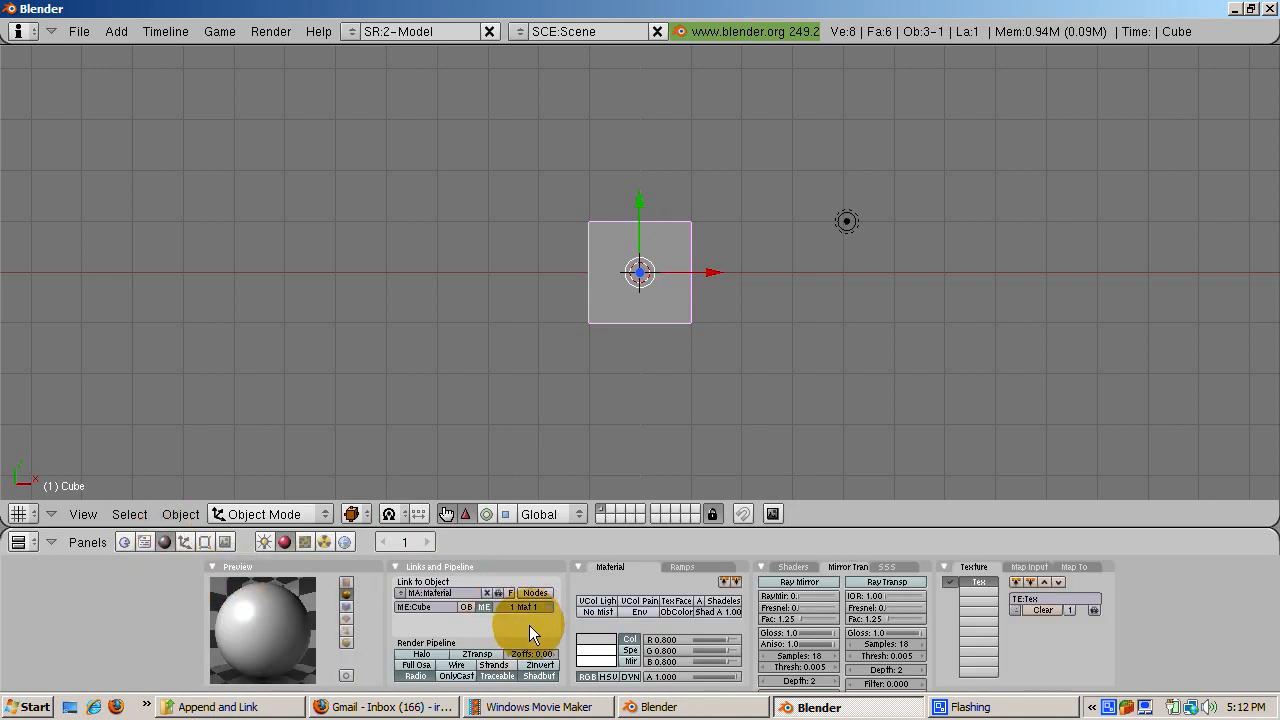
{"action": "mouse_move", "coordinate": [504, 590]}
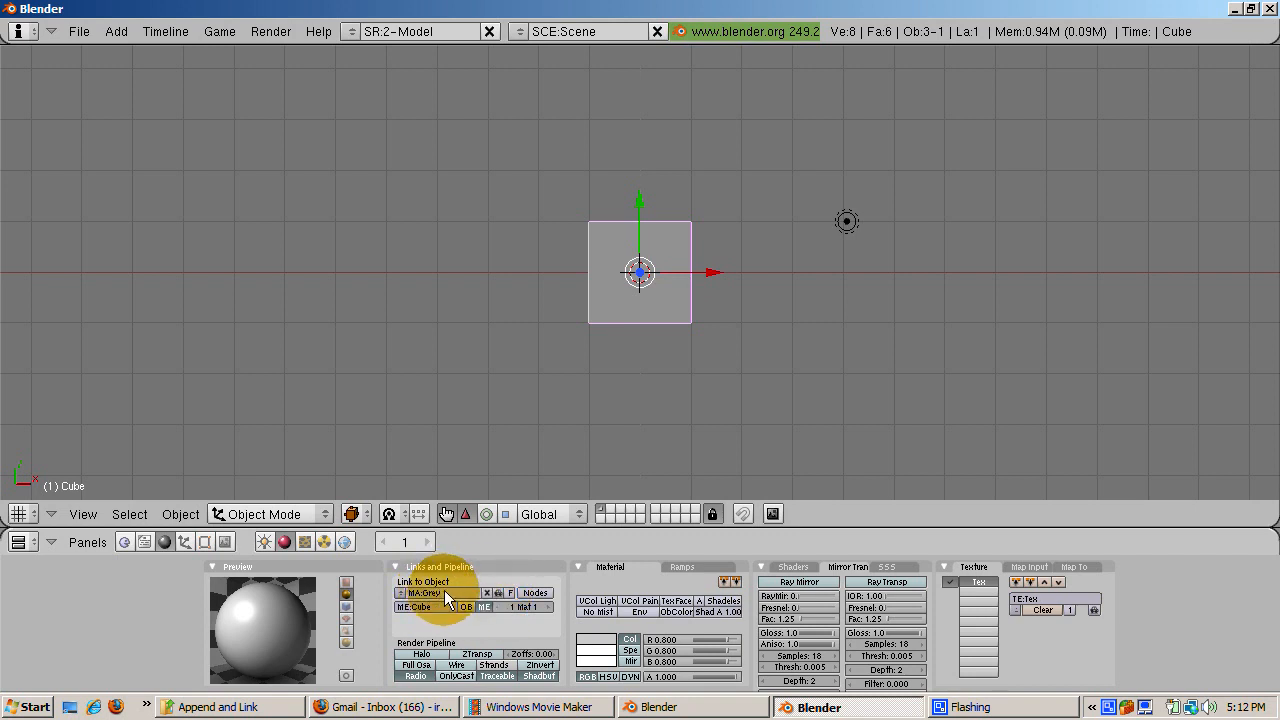
{"action": "mouse_move", "coordinate": [480, 610]}
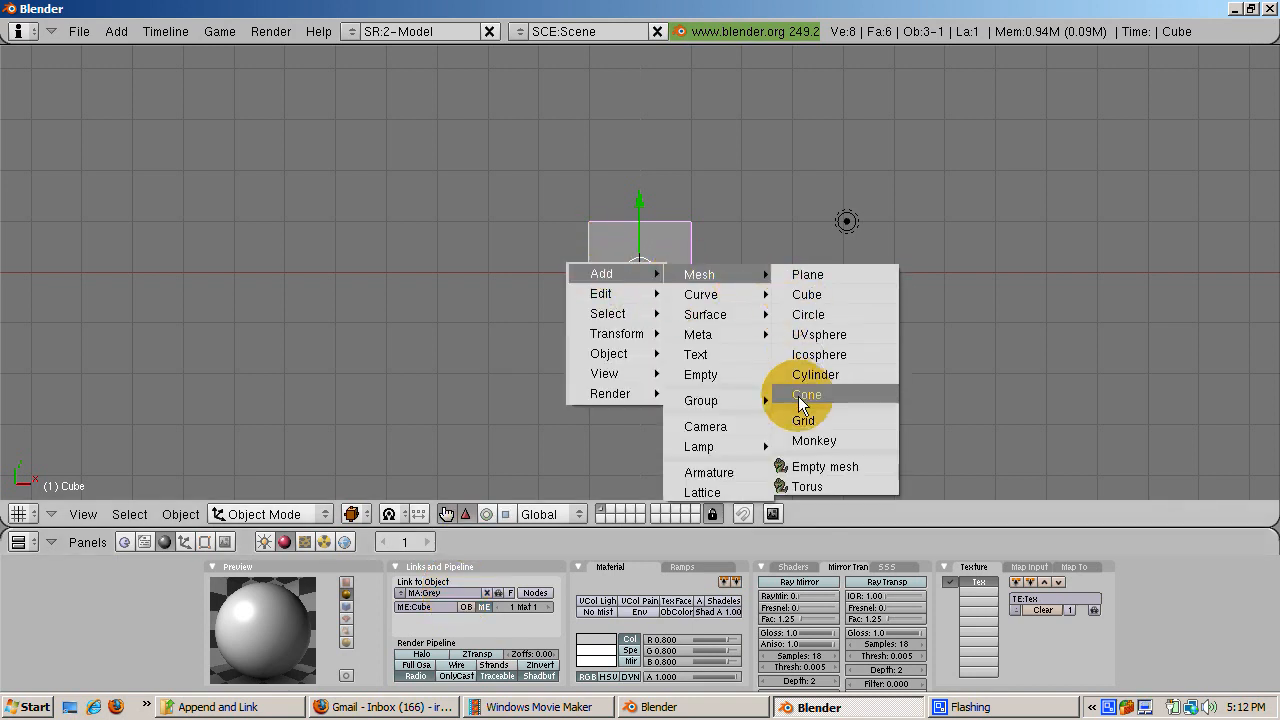
- Add a Suzanne monkey mesh and move it to the left of the cube
{"action": "left_click", "coordinate": [812, 440]}
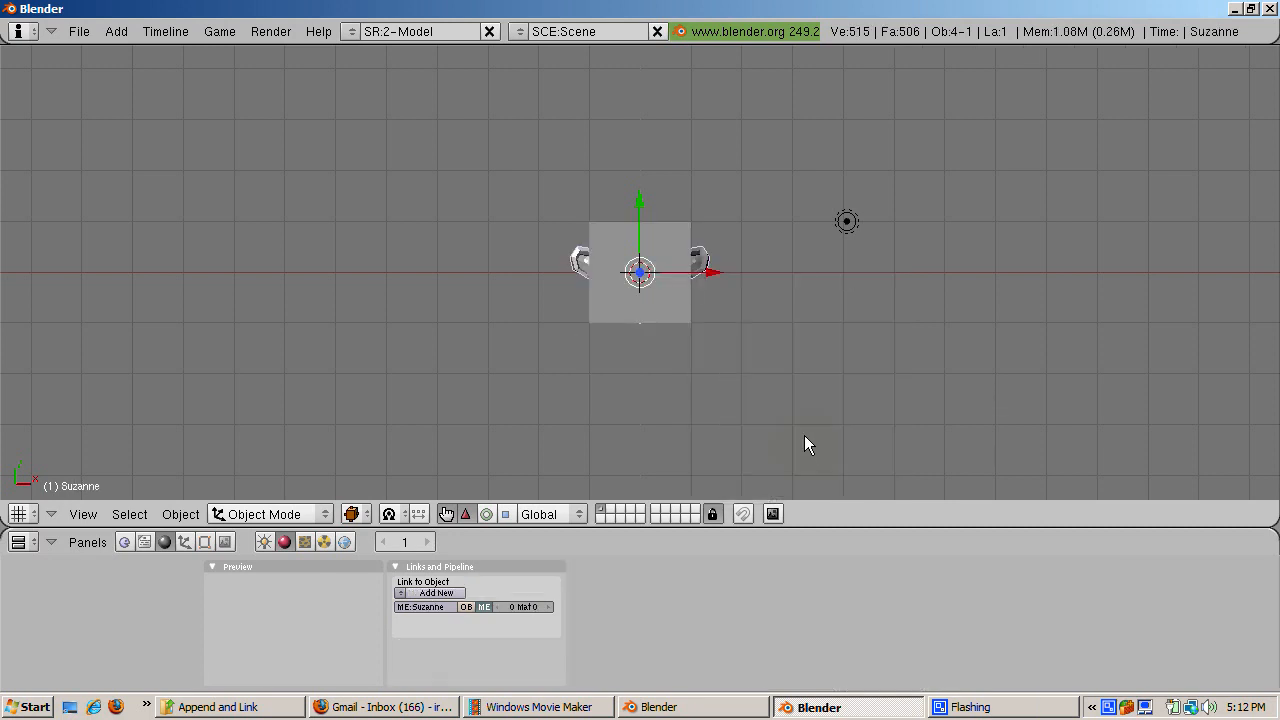
{"action": "left_click_drag", "start_coordinate": [640, 270], "coordinate": [496, 276]}
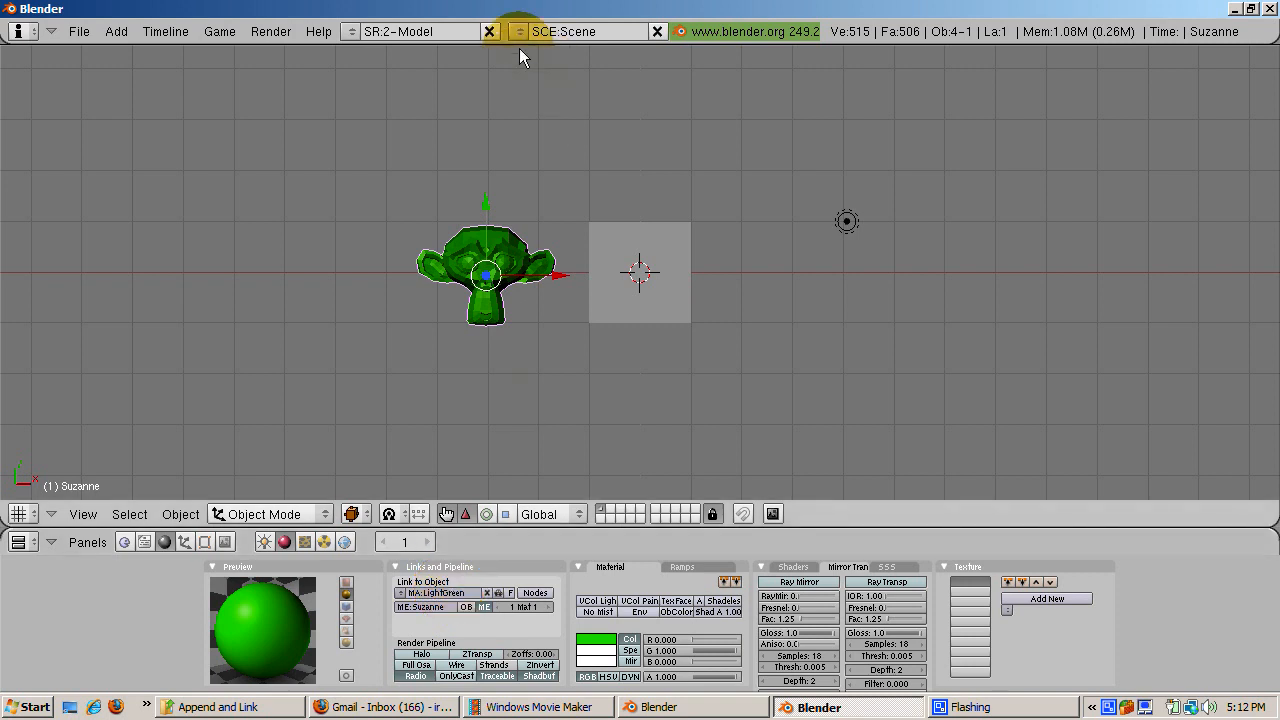
- Add a new scene SphereScene and place a UV sphere in it
{"action": "left_click", "coordinate": [520, 32]}
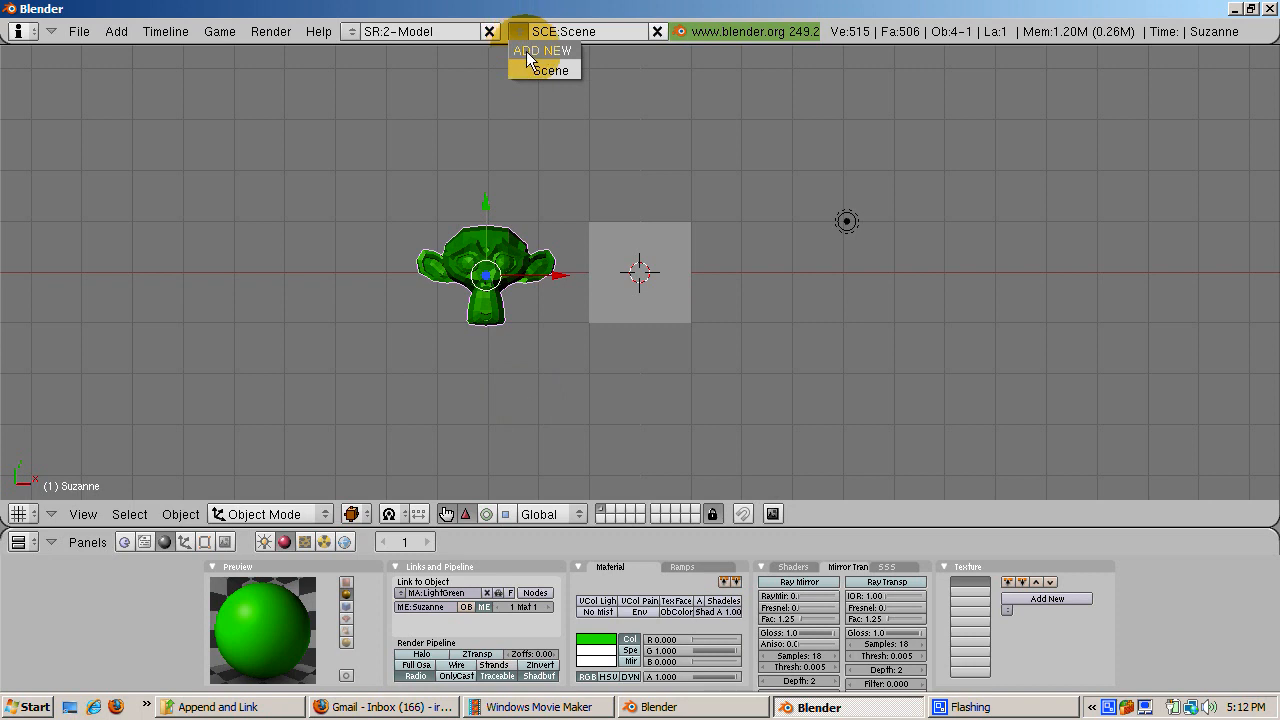
{"action": "left_click", "coordinate": [542, 50]}
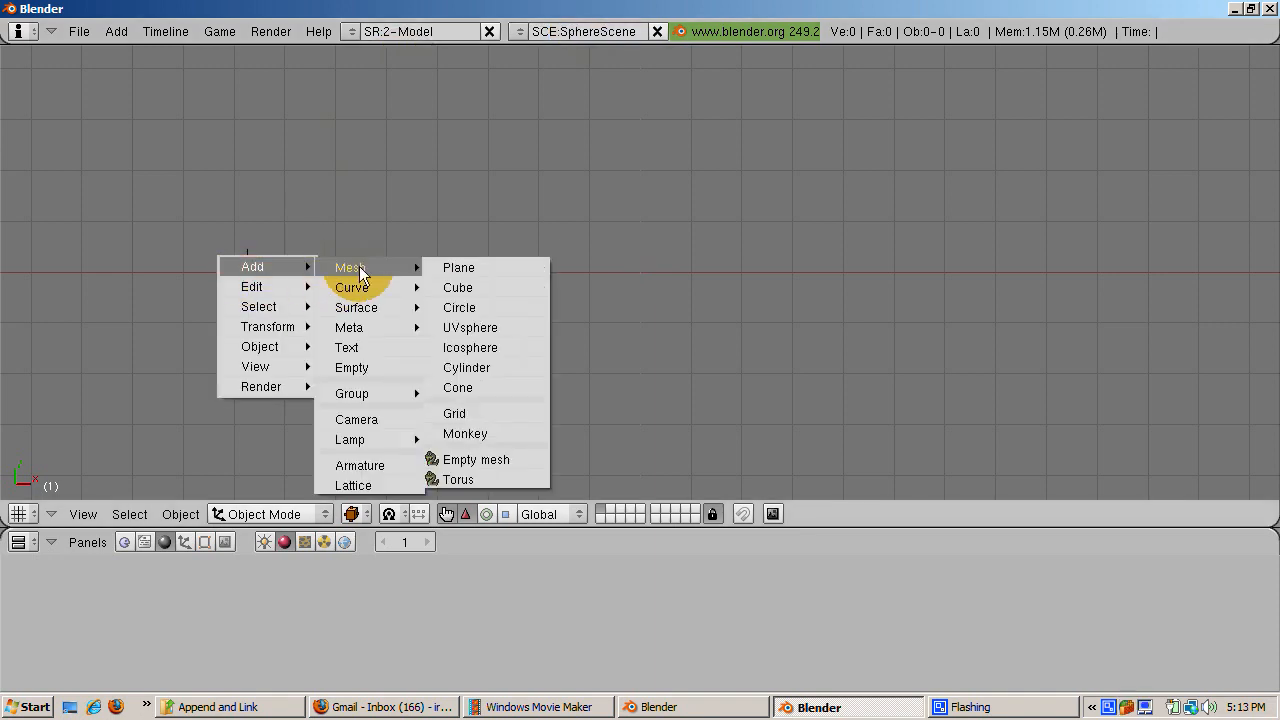
{"action": "mouse_move", "coordinate": [472, 328]}
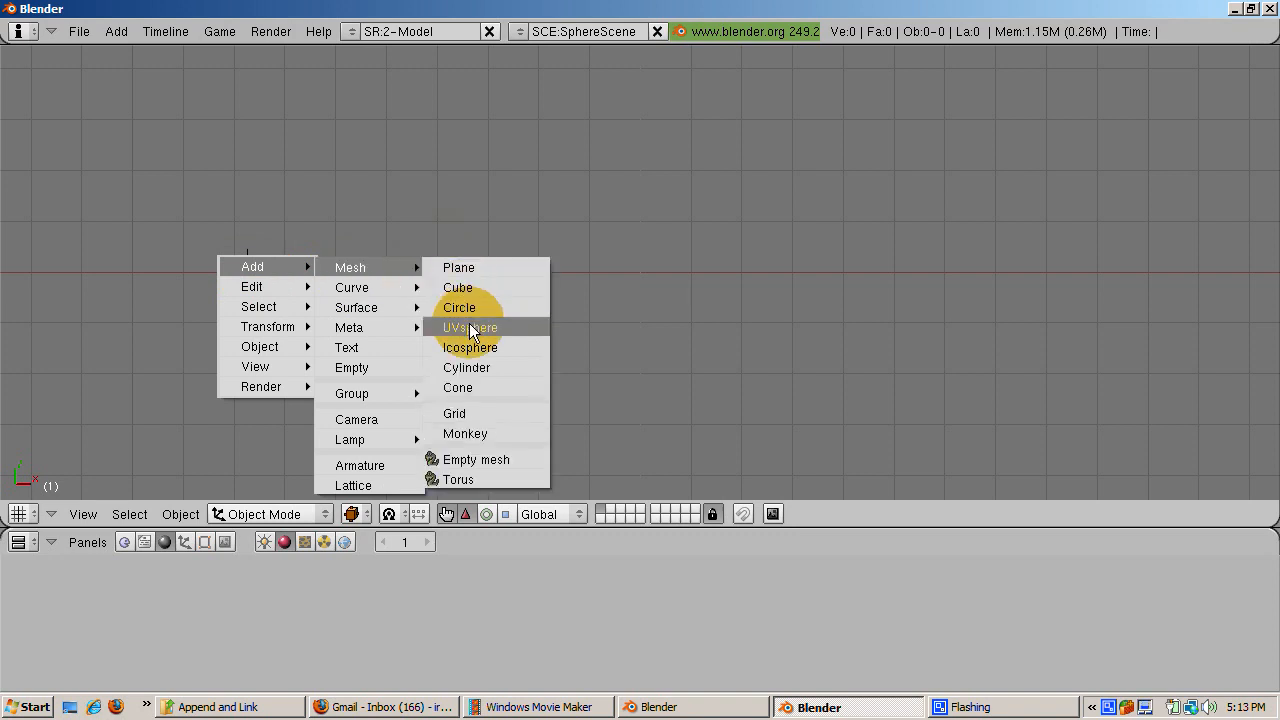
{"action": "left_click", "coordinate": [470, 328]}
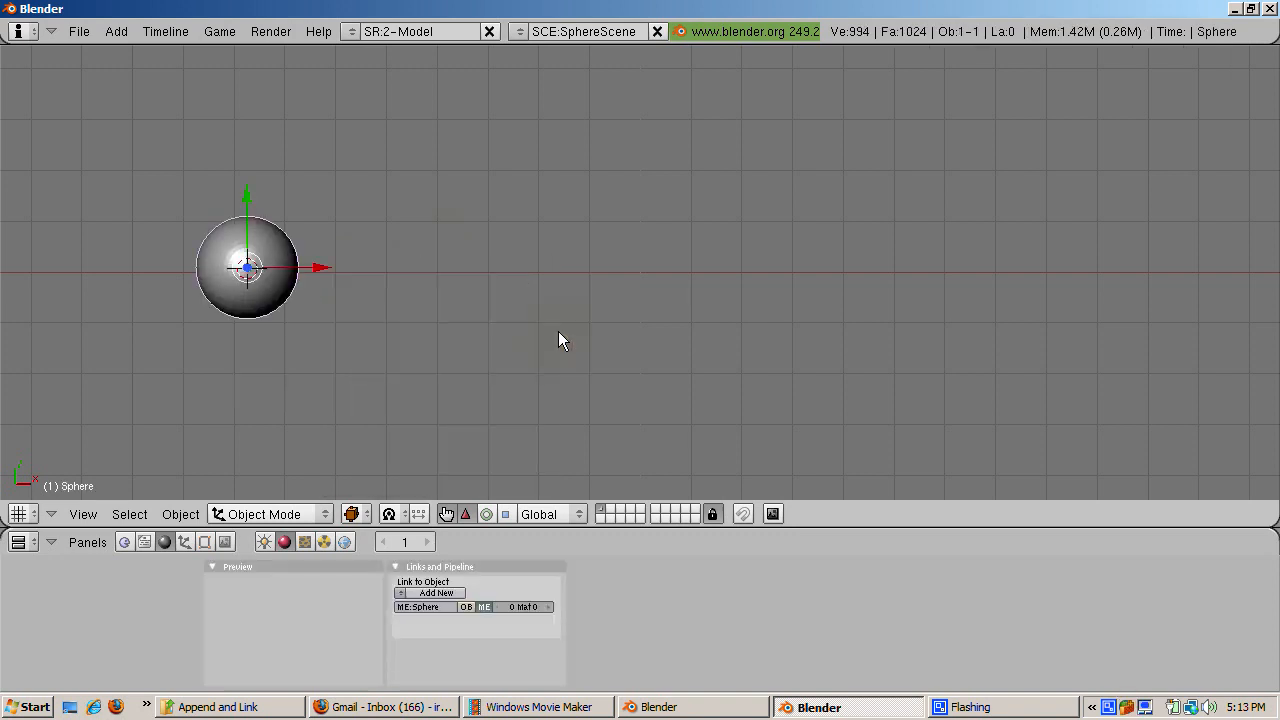
{"action": "mouse_move", "coordinate": [560, 332]}
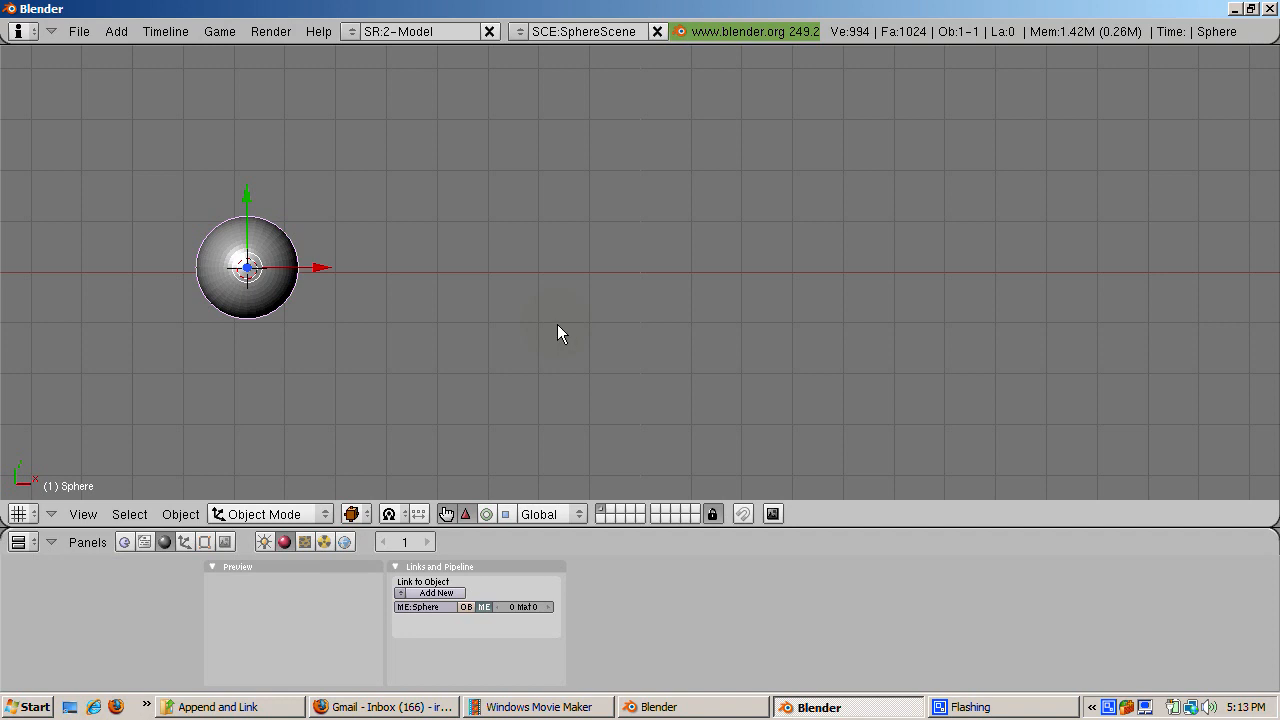
{"action": "left_click", "coordinate": [78, 32]}
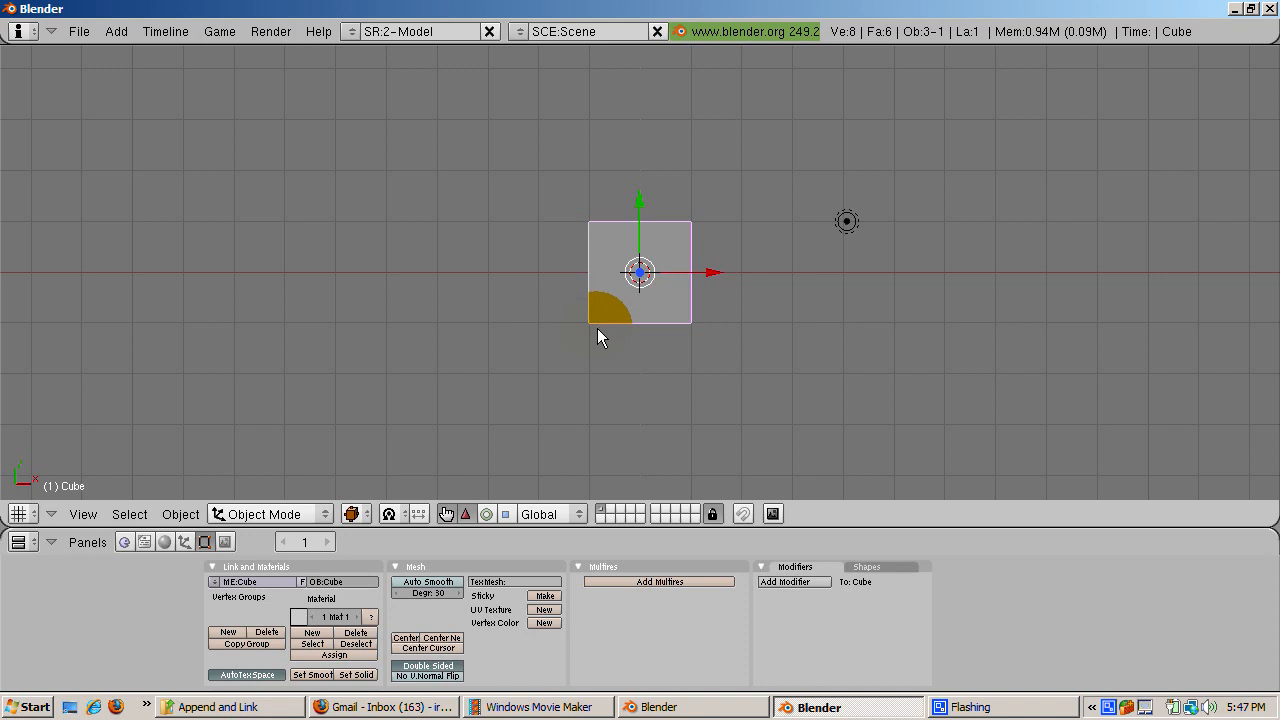
- Start a fresh default Blender file from the File menu
{"action": "left_click", "coordinate": [78, 32]}
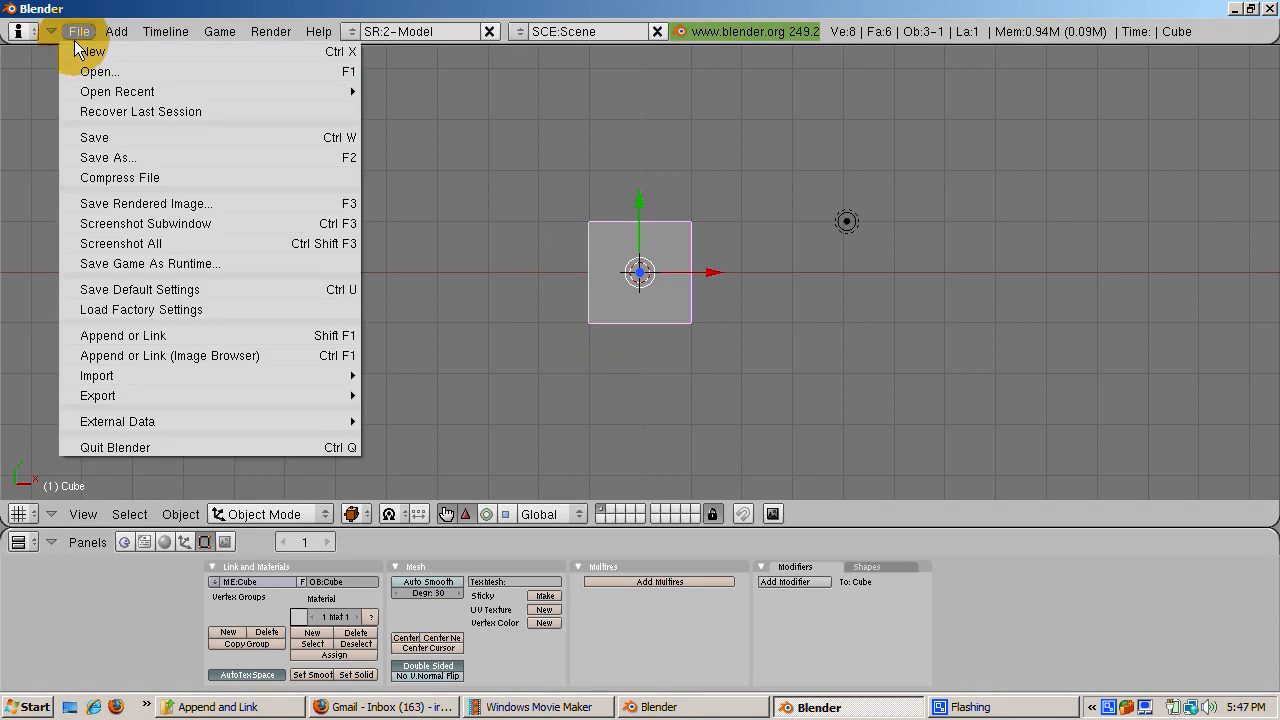
{"action": "left_click", "coordinate": [92, 52]}
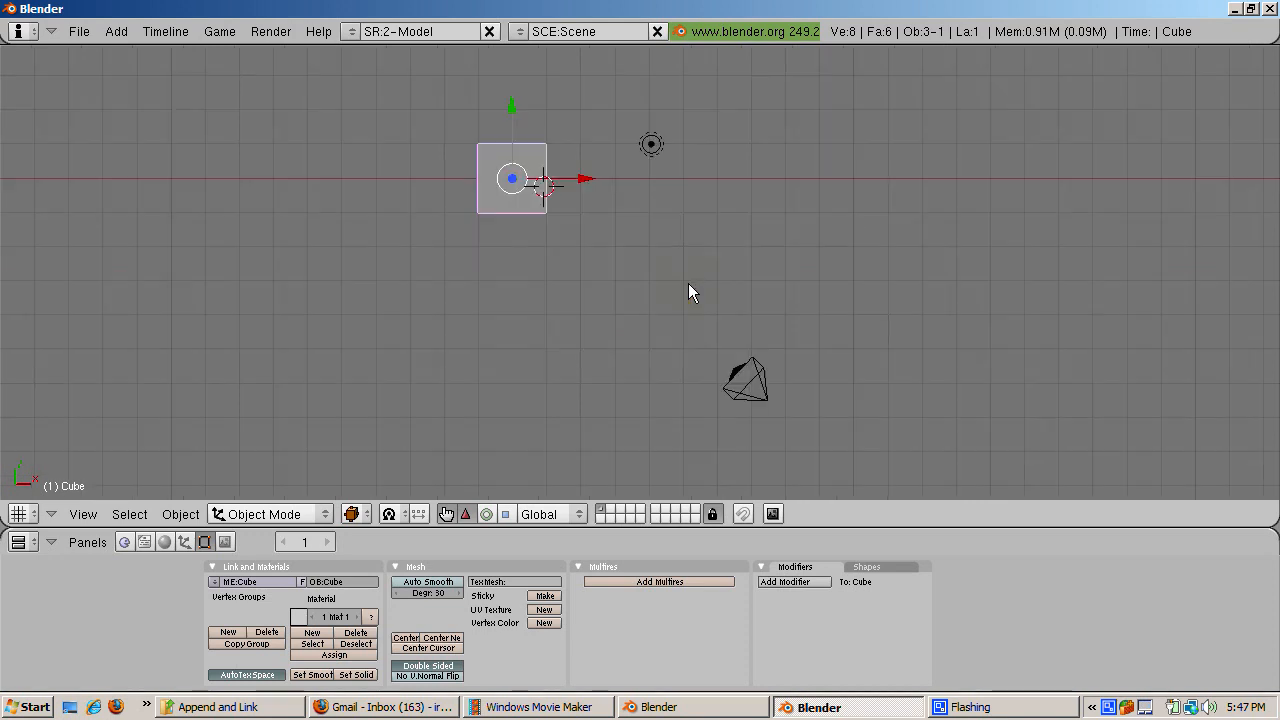
{"action": "mouse_move", "coordinate": [648, 160]}
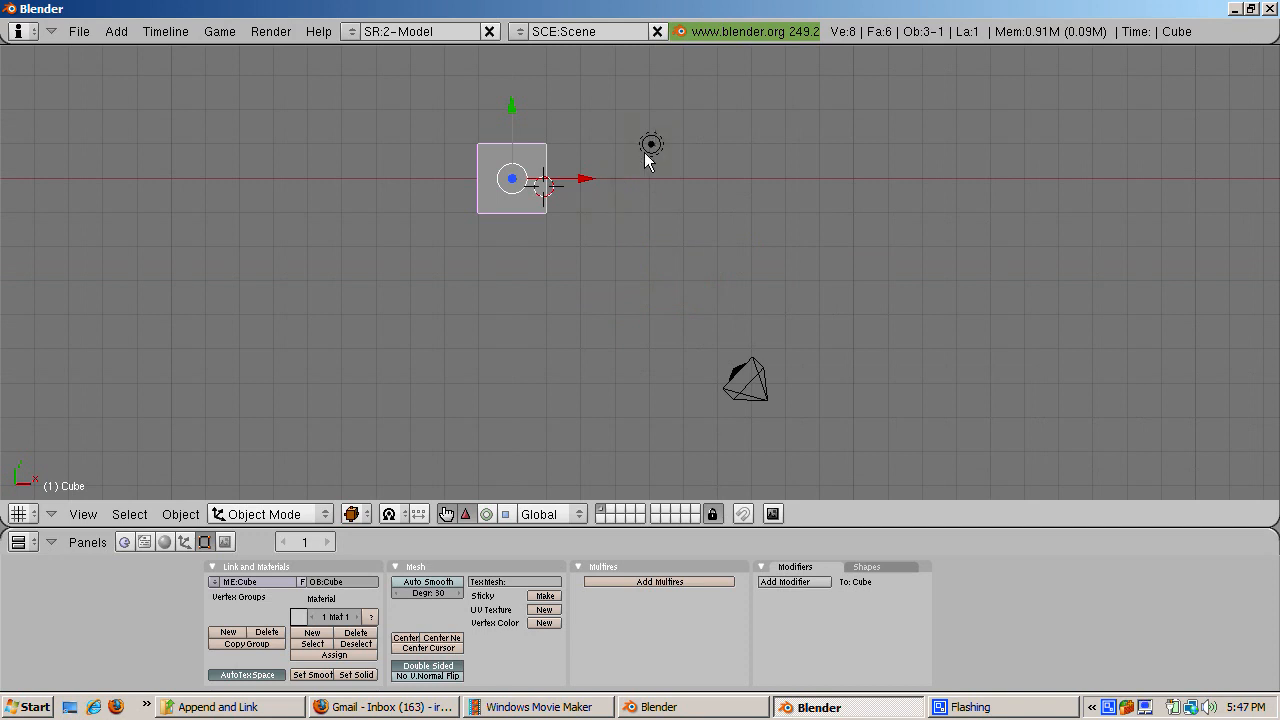
{"action": "mouse_move", "coordinate": [658, 170]}
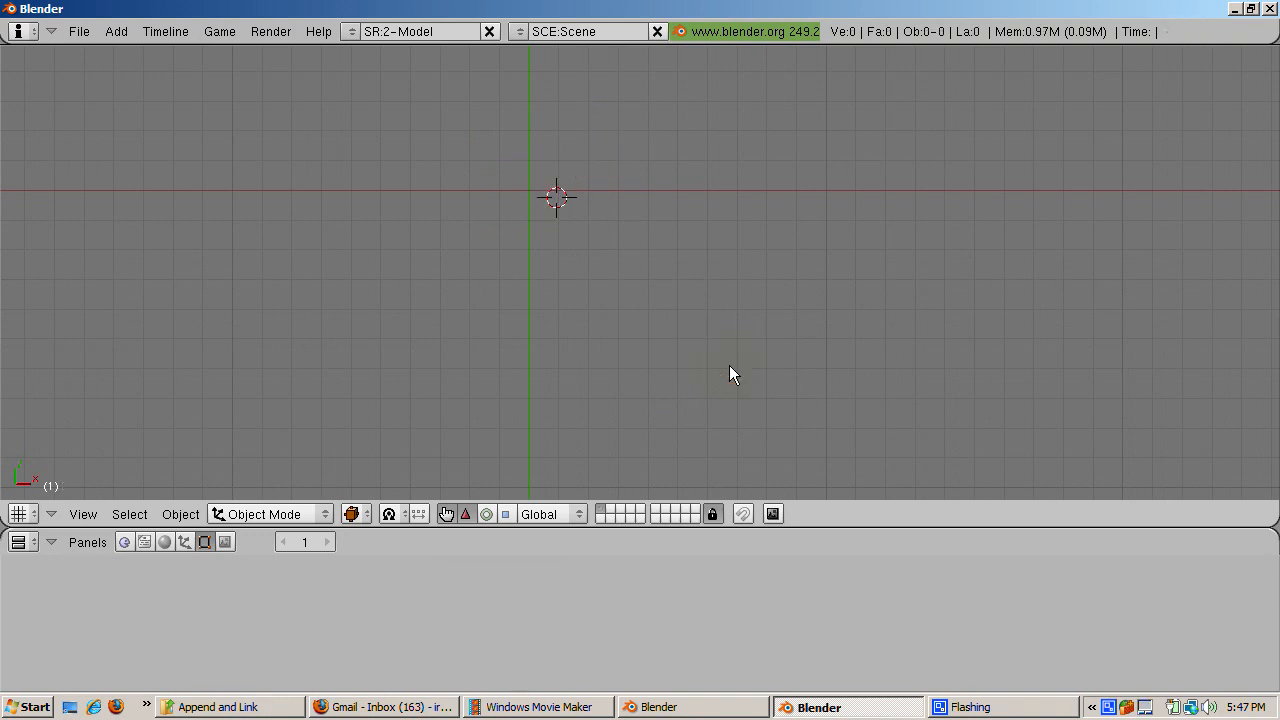
{"action": "mouse_move", "coordinate": [540, 196]}
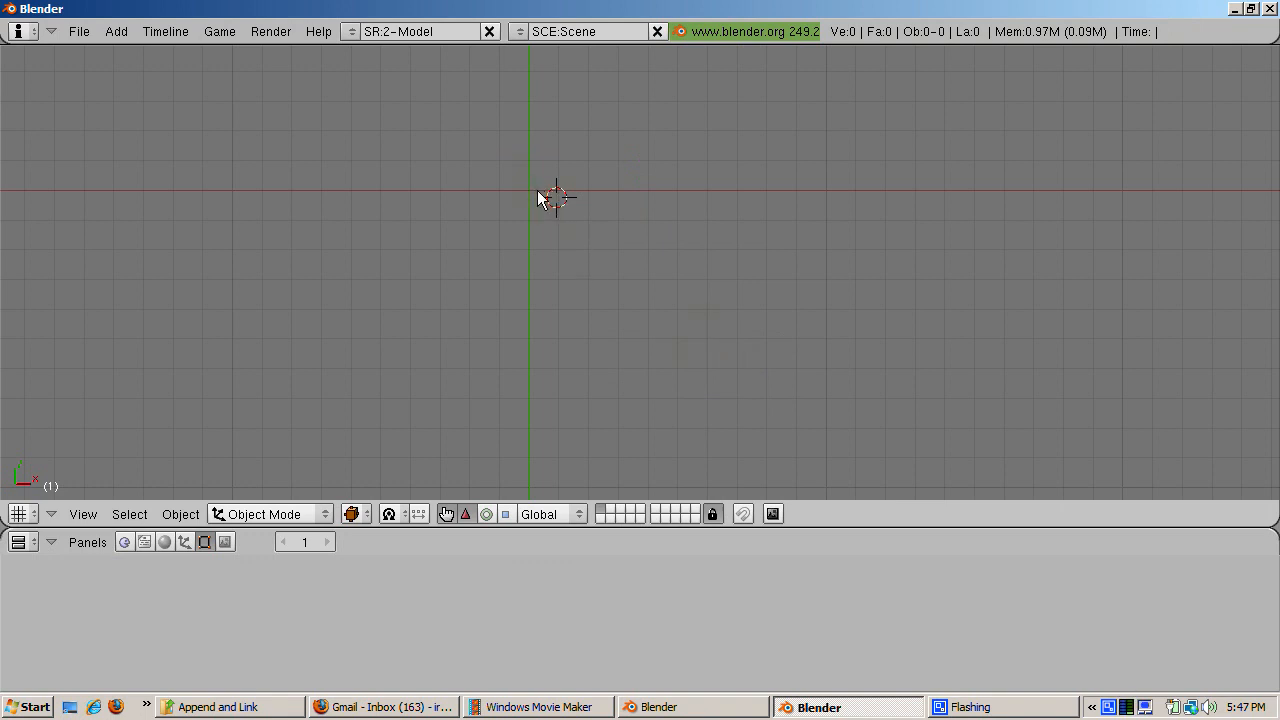
{"action": "mouse_move", "coordinate": [148, 138]}
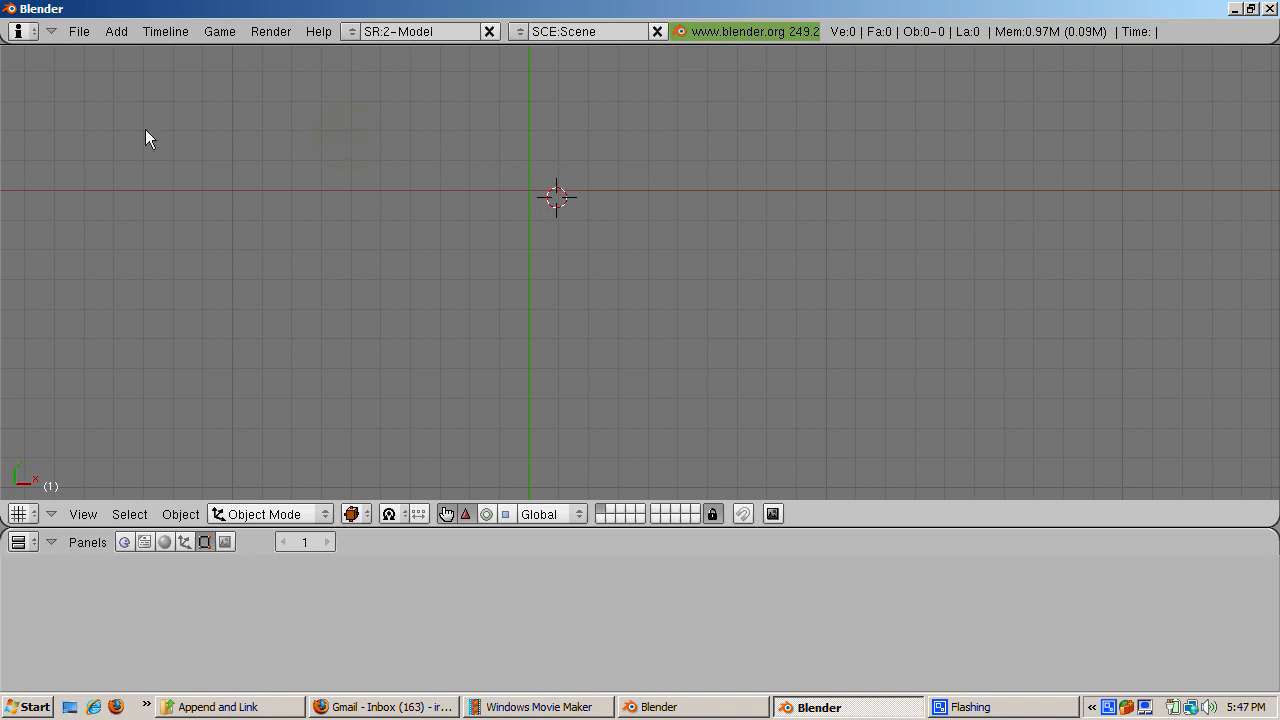
- Append the Suzanne object from SourceFile.blend\Object\ into the scene
{"action": "left_click", "coordinate": [78, 32]}
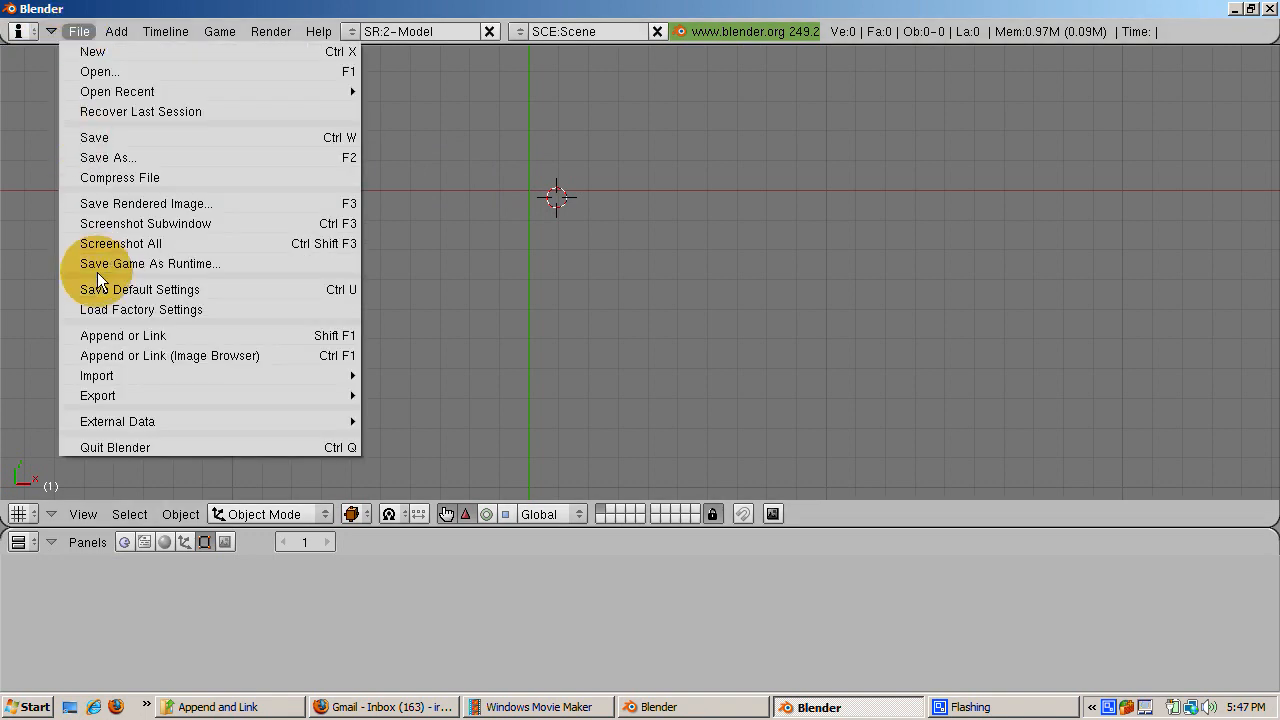
{"action": "left_click", "coordinate": [122, 336]}
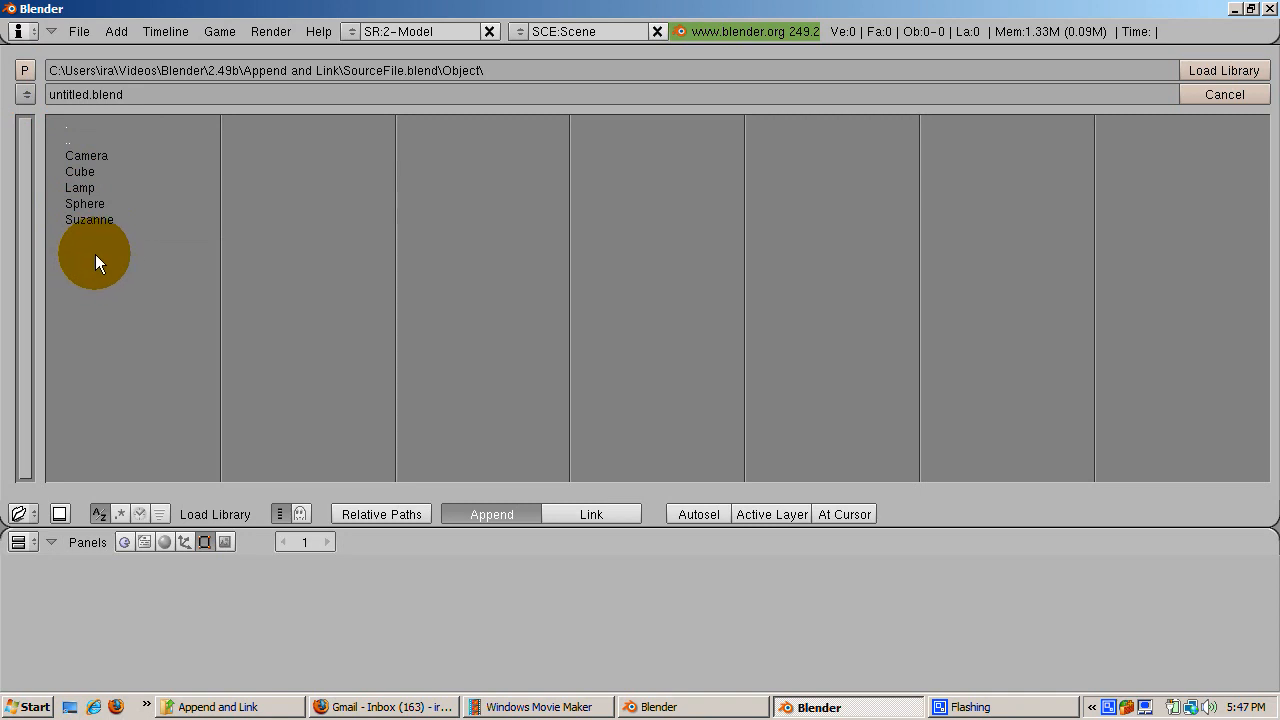
{"action": "left_click", "coordinate": [88, 218]}
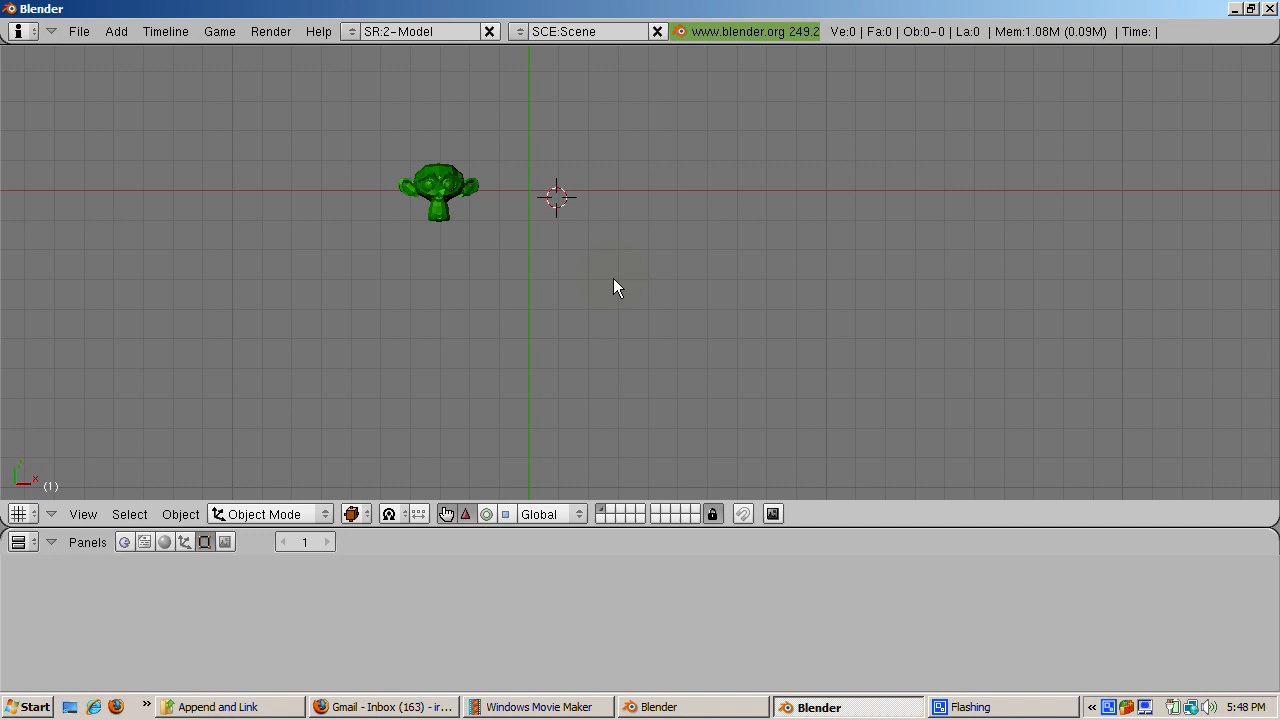
{"action": "mouse_move", "coordinate": [476, 388]}
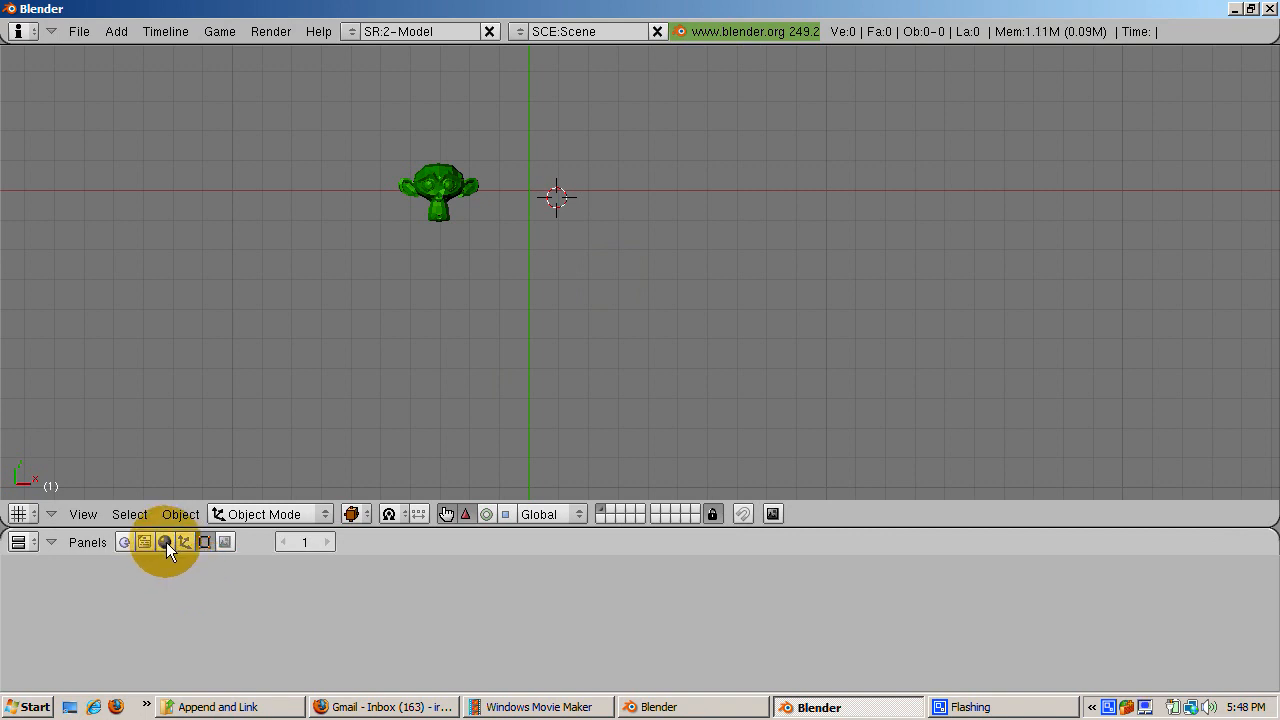
- Show the appended Suzanne's material settings to set its colour to red
{"action": "left_click", "coordinate": [284, 540]}
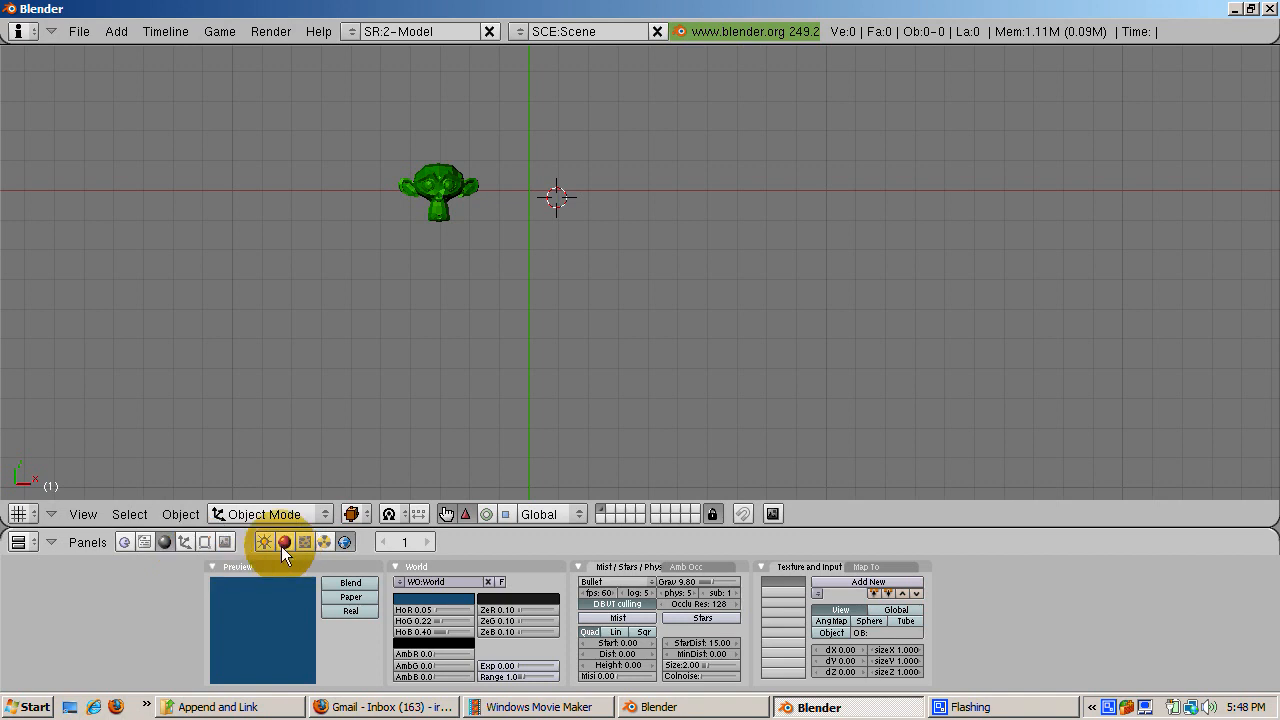
{"action": "left_click", "coordinate": [284, 540]}
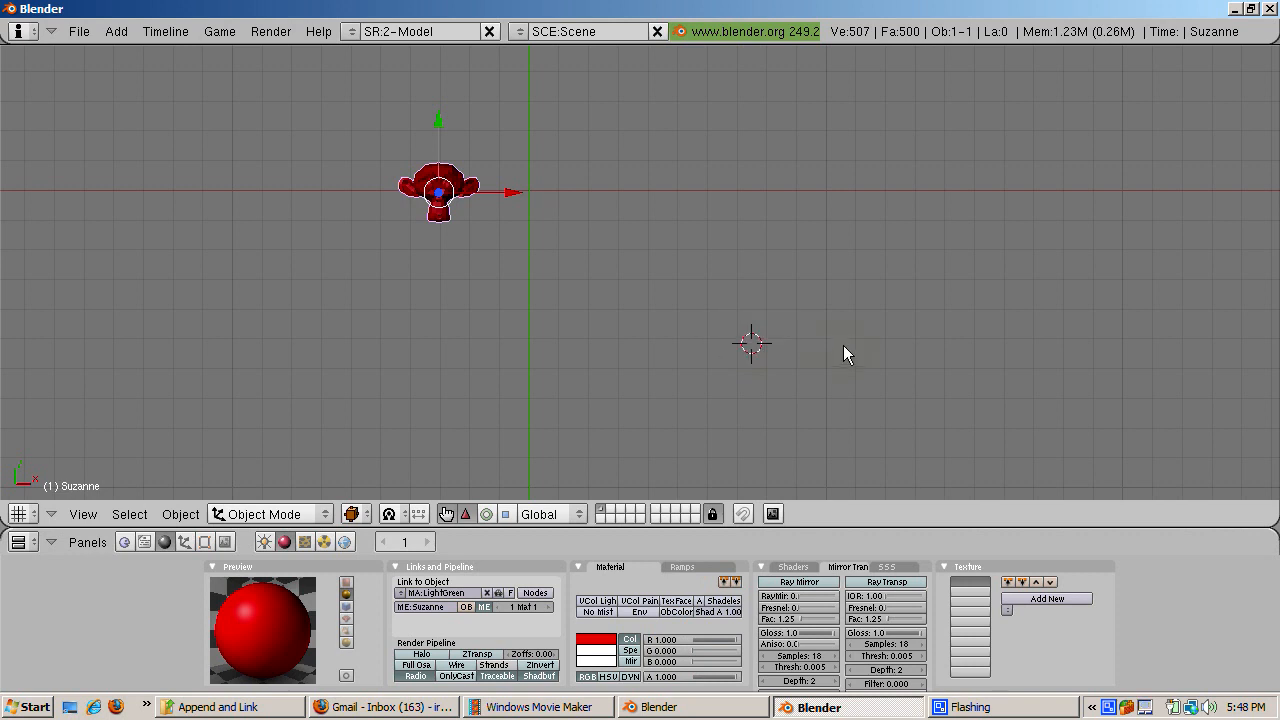
{"action": "mouse_move", "coordinate": [240, 410]}
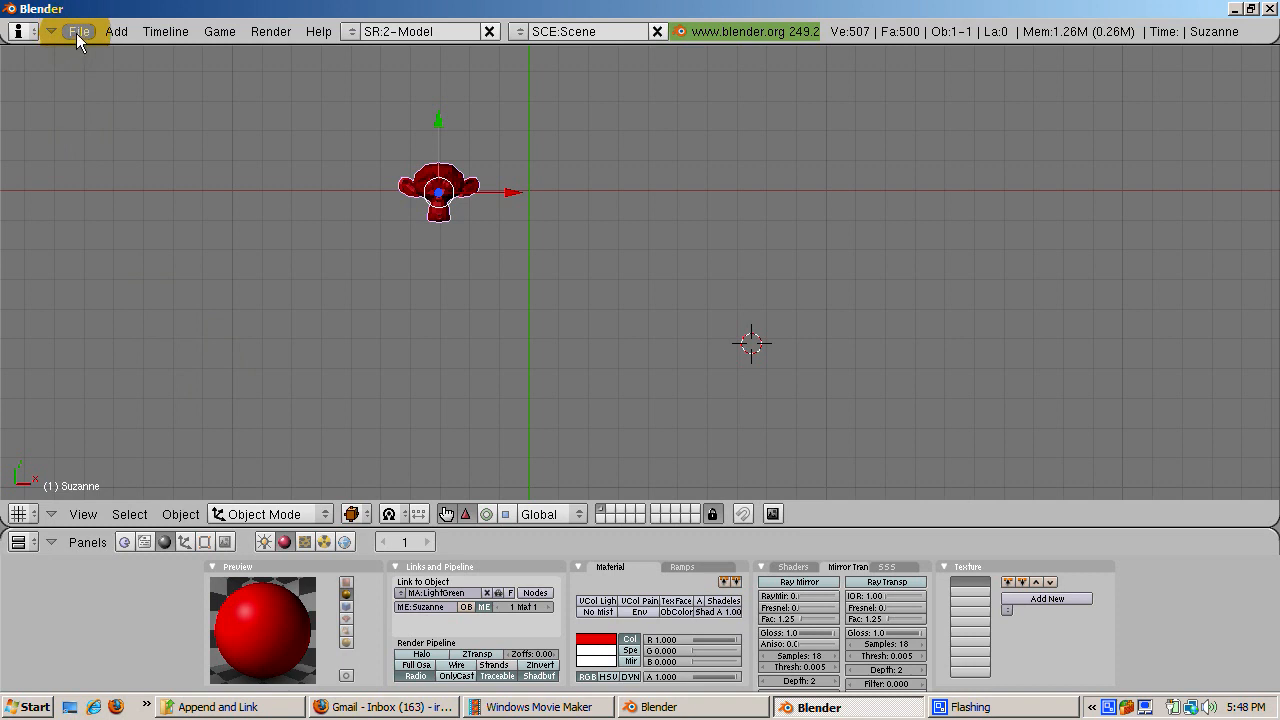
- Browse SourceFile.blend\Object\ via Append or Link and pick an object from its list
{"action": "left_click", "coordinate": [78, 32]}
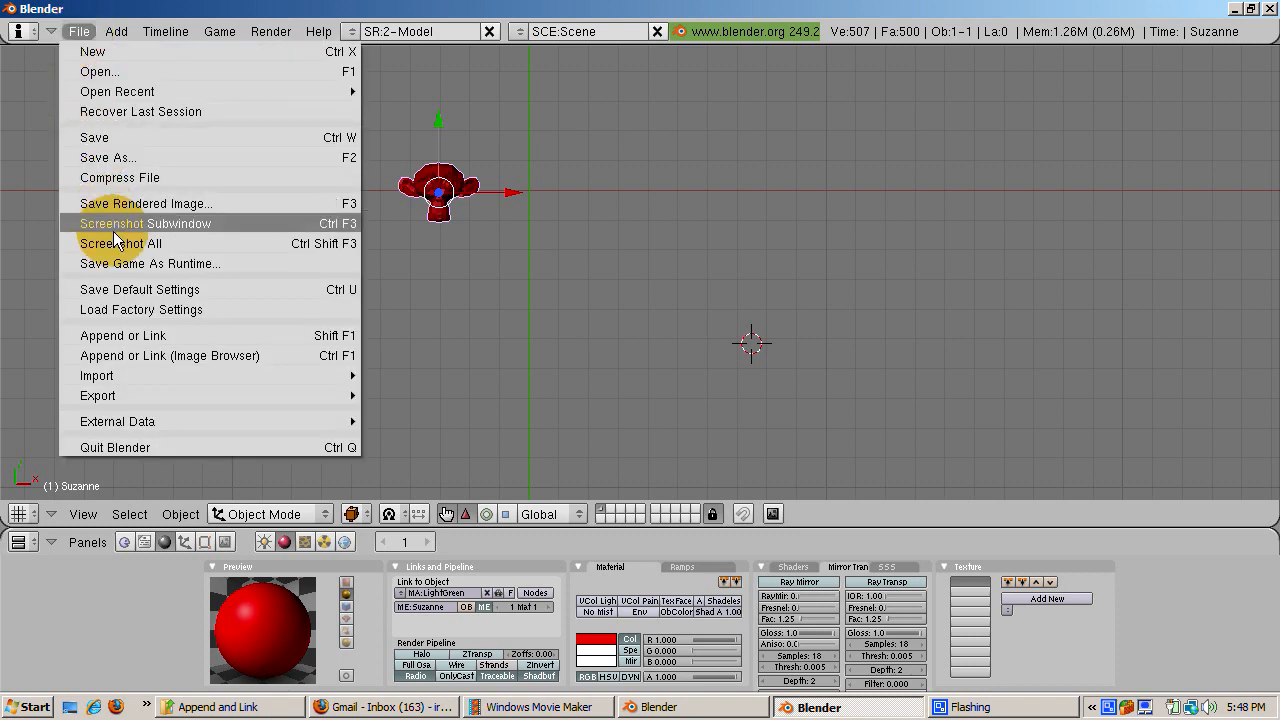
{"action": "mouse_move", "coordinate": [148, 324]}
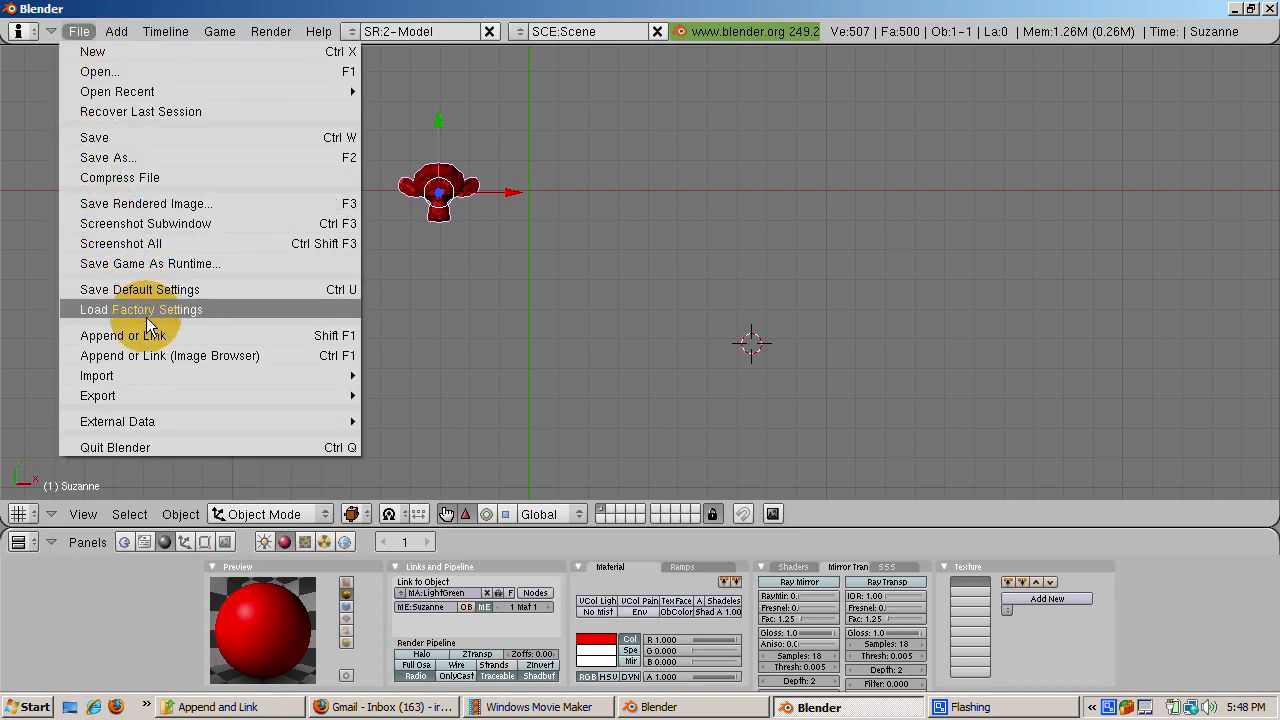
{"action": "left_click", "coordinate": [122, 336]}
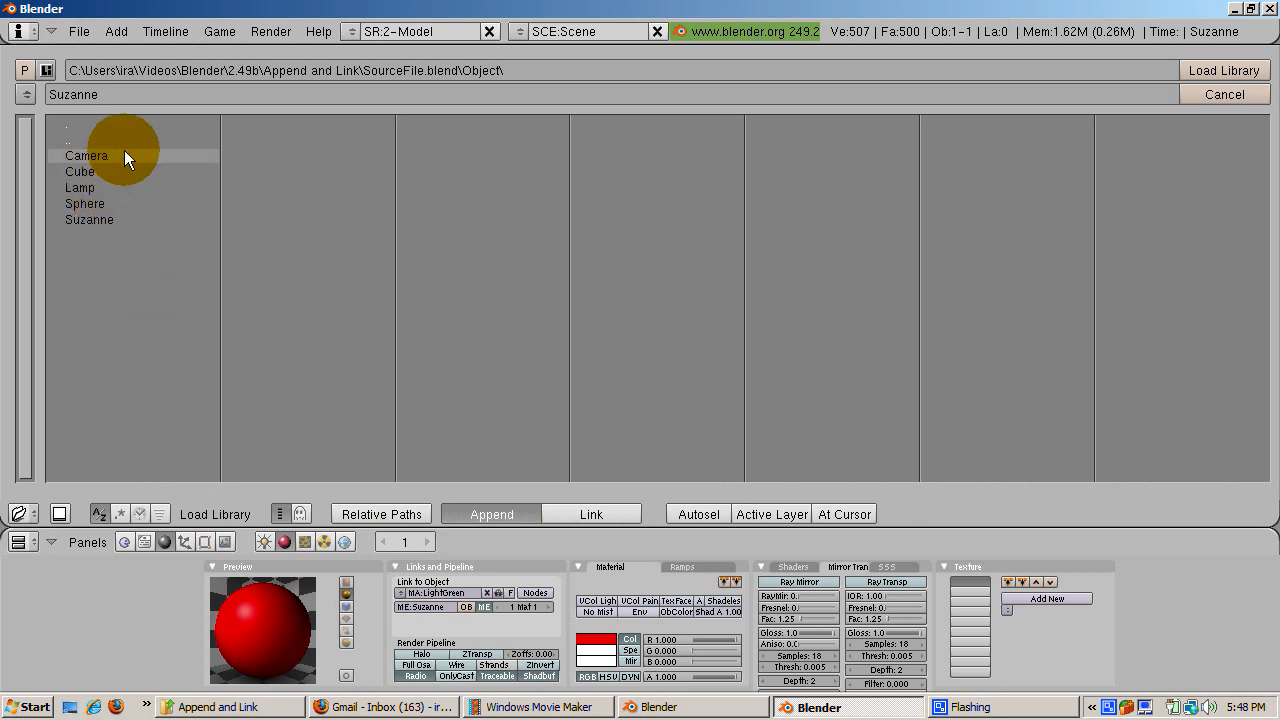
{"action": "mouse_move", "coordinate": [118, 164]}
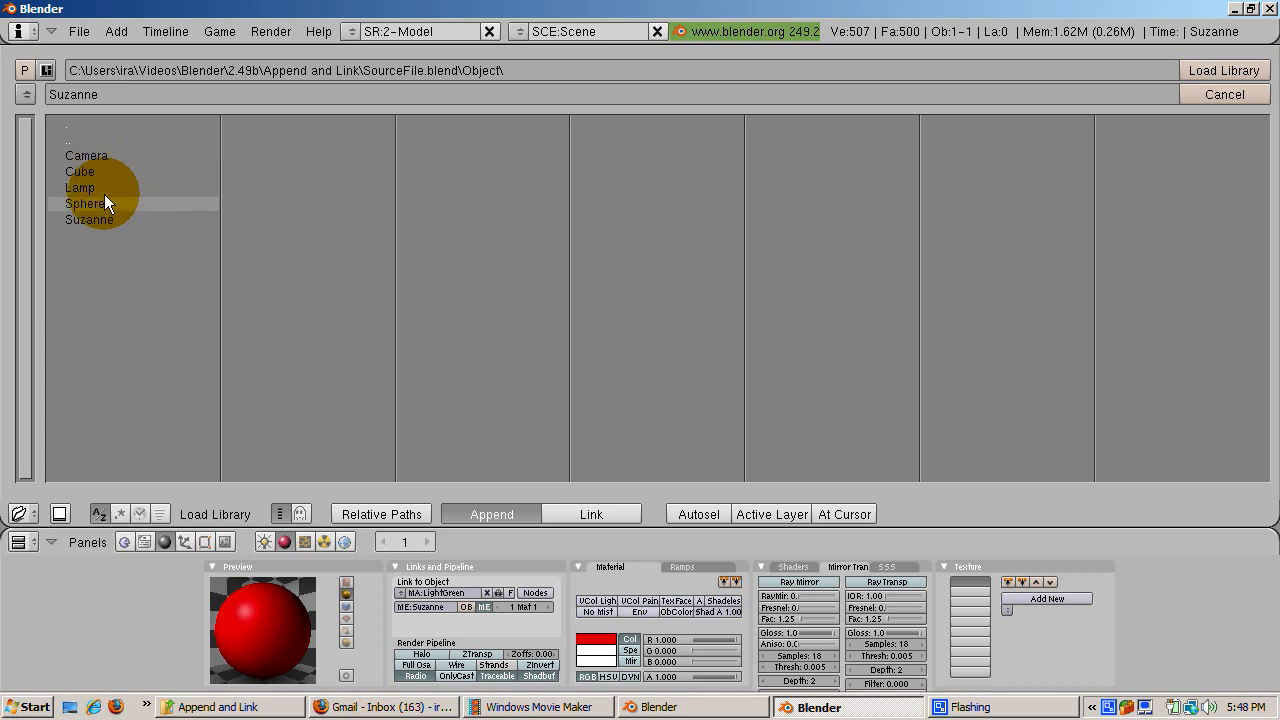
{"action": "left_click", "coordinate": [84, 156]}
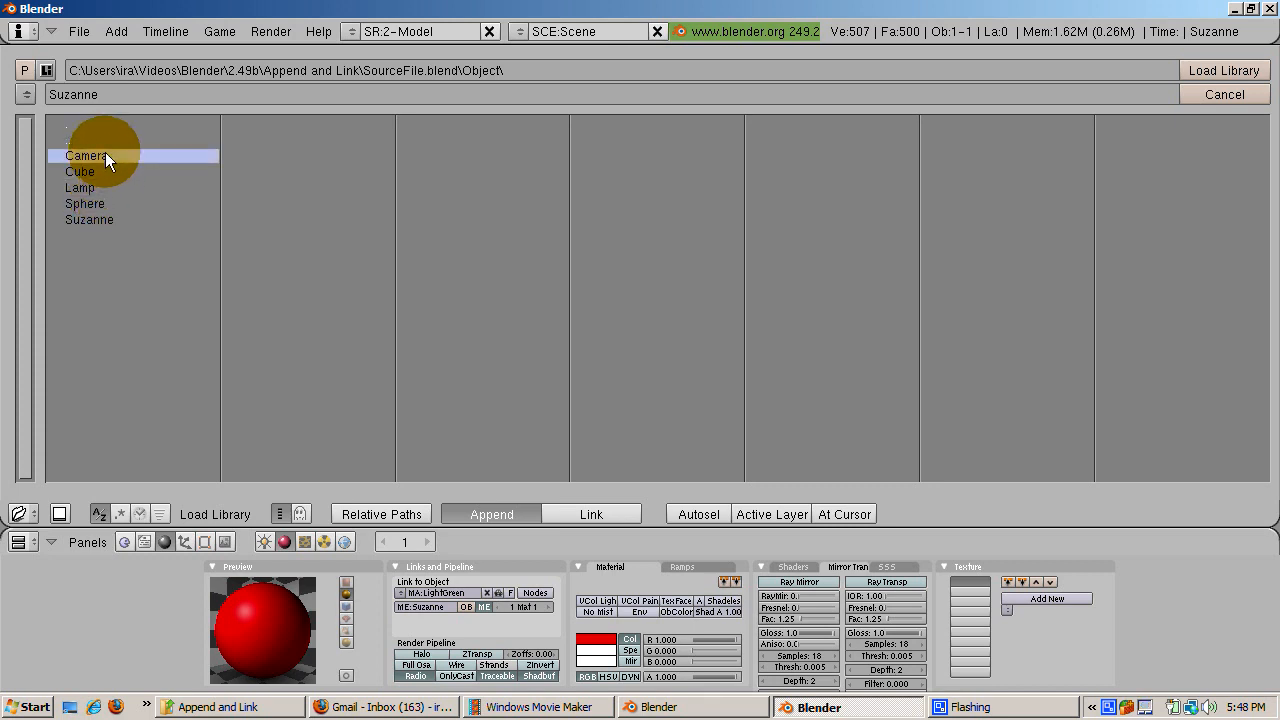
{"action": "left_click", "coordinate": [80, 188]}
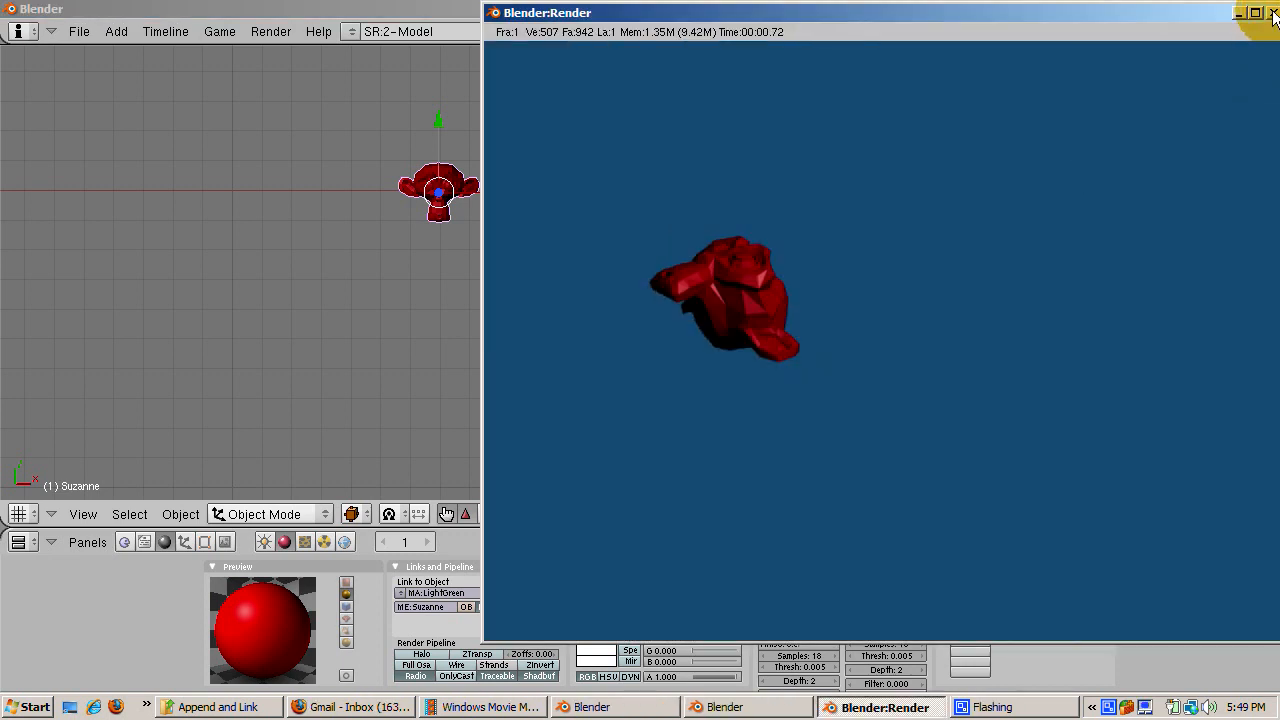
- Close the Blender:Render window of the red Suzanne to return to the 3D viewport
{"action": "left_click", "coordinate": [1274, 12]}
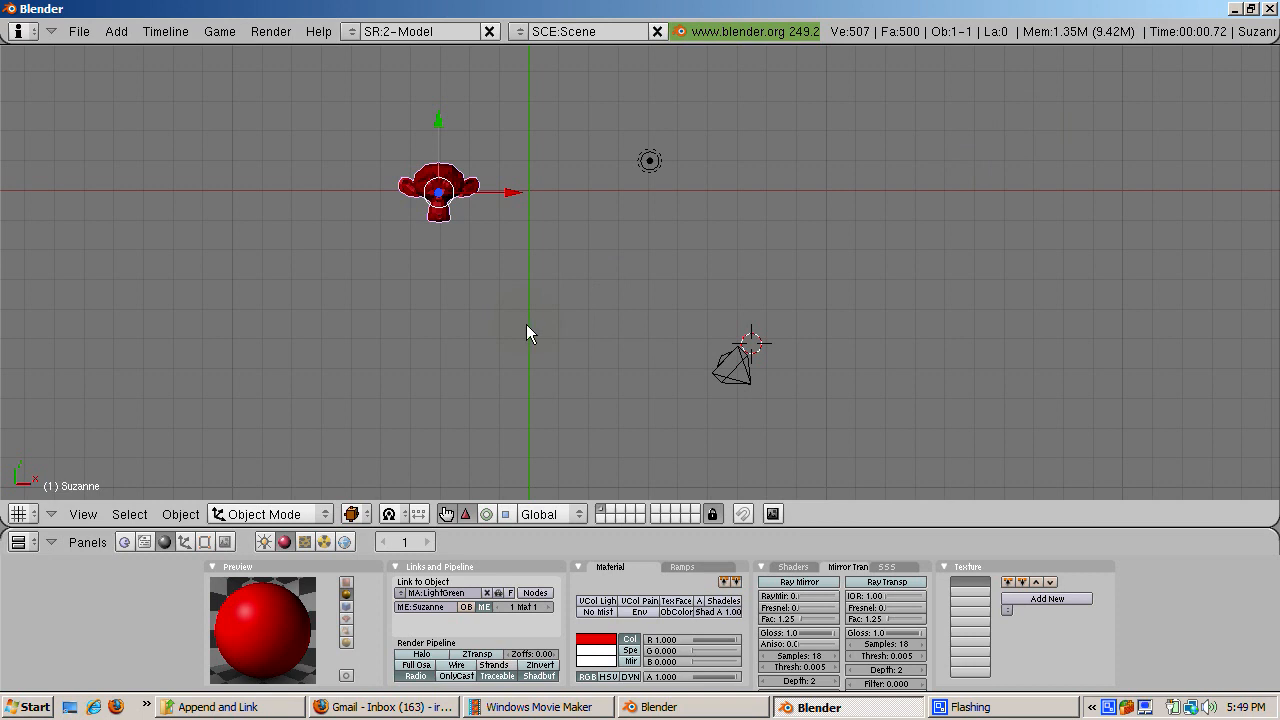
{"action": "mouse_move", "coordinate": [228, 248]}
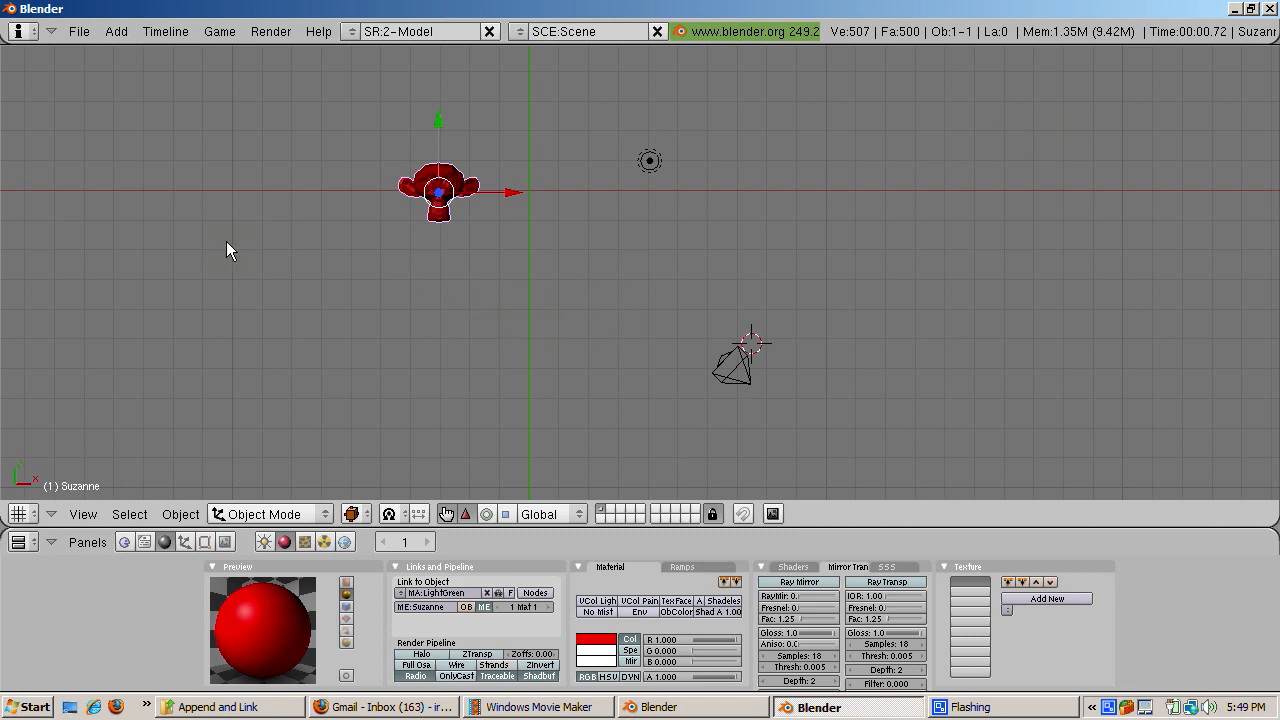
- Link the Cube object from SourceFile.blend into the scene beside the red Suzanne
{"action": "left_click", "coordinate": [78, 32]}
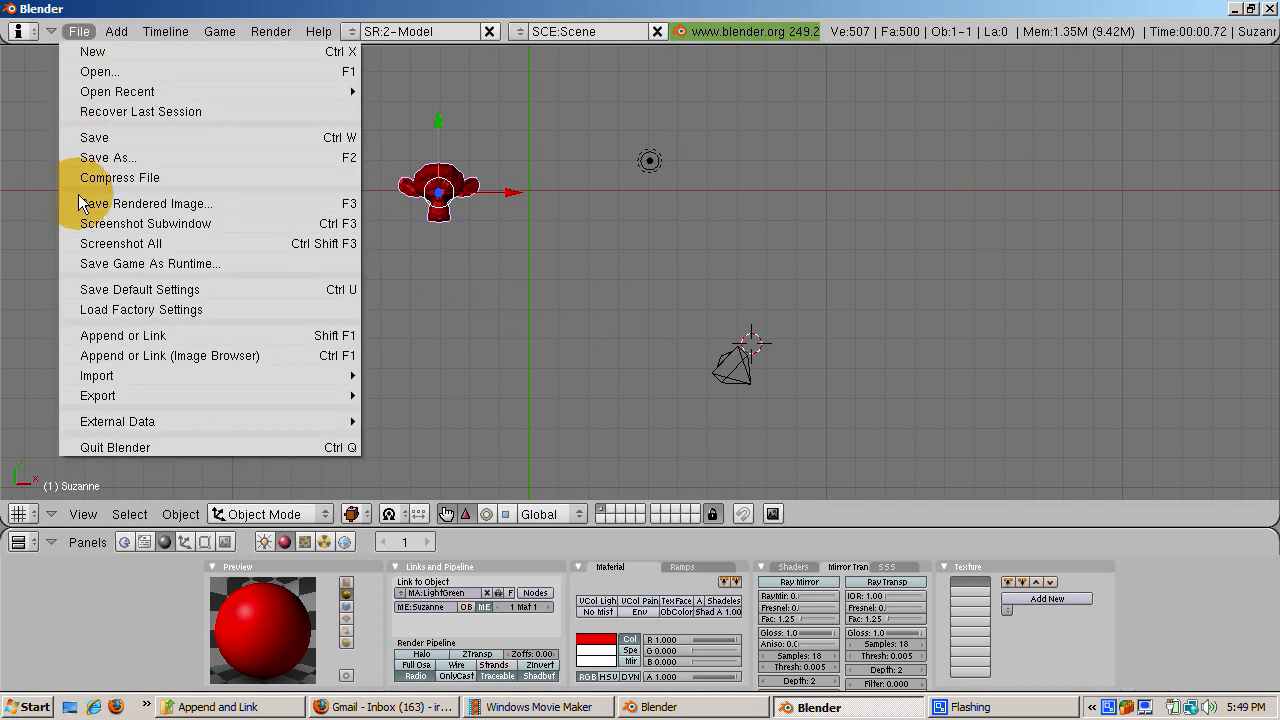
{"action": "mouse_move", "coordinate": [120, 336]}
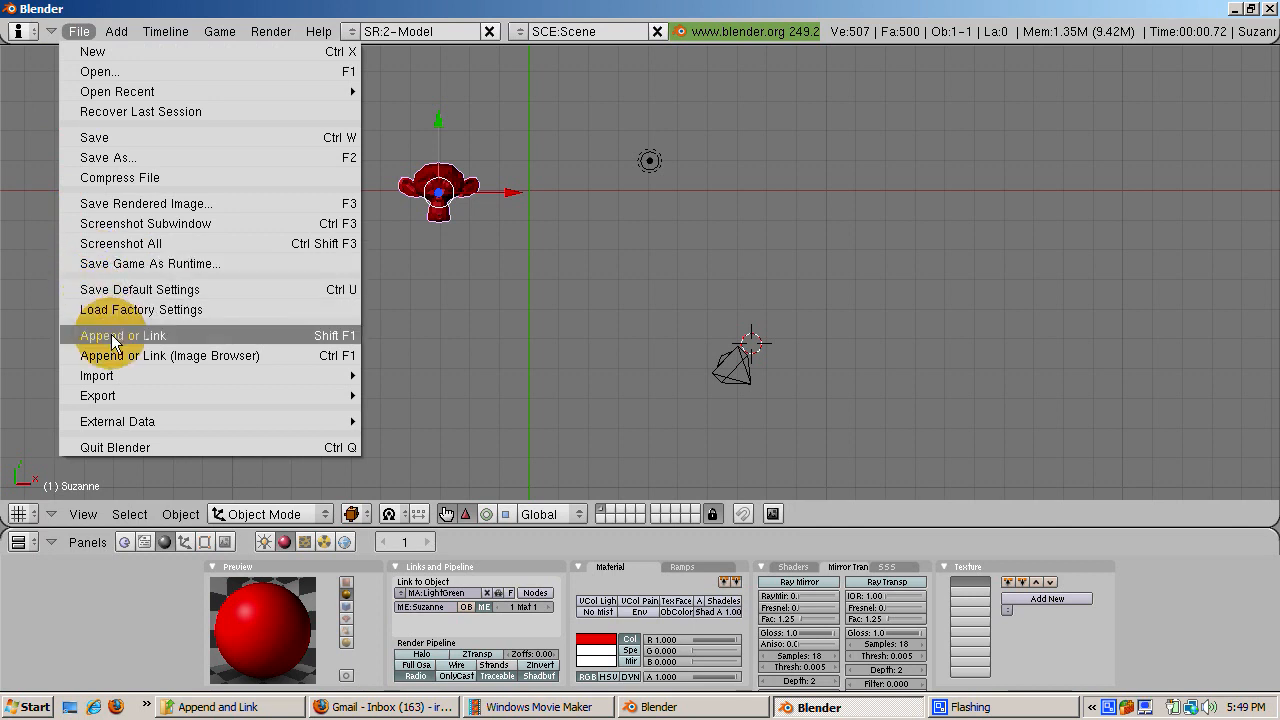
{"action": "left_click", "coordinate": [120, 336]}
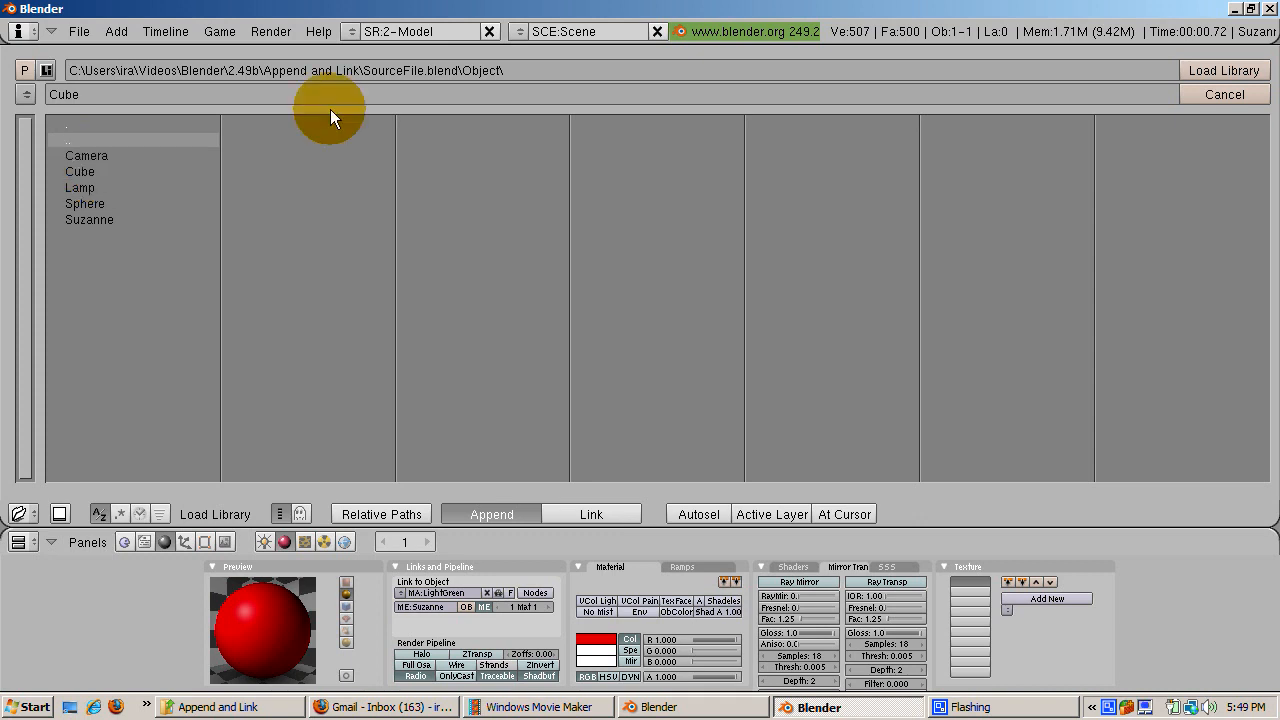
{"action": "mouse_move", "coordinate": [788, 330]}
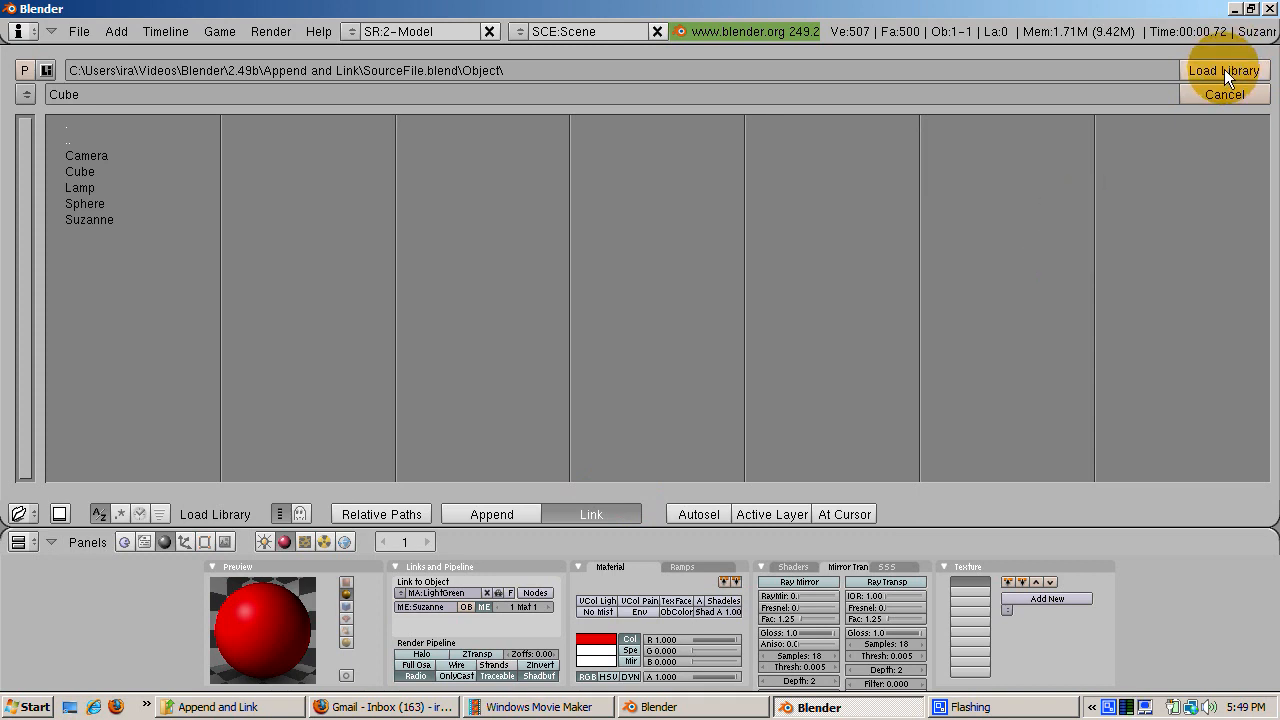
{"action": "left_click", "coordinate": [1222, 70]}
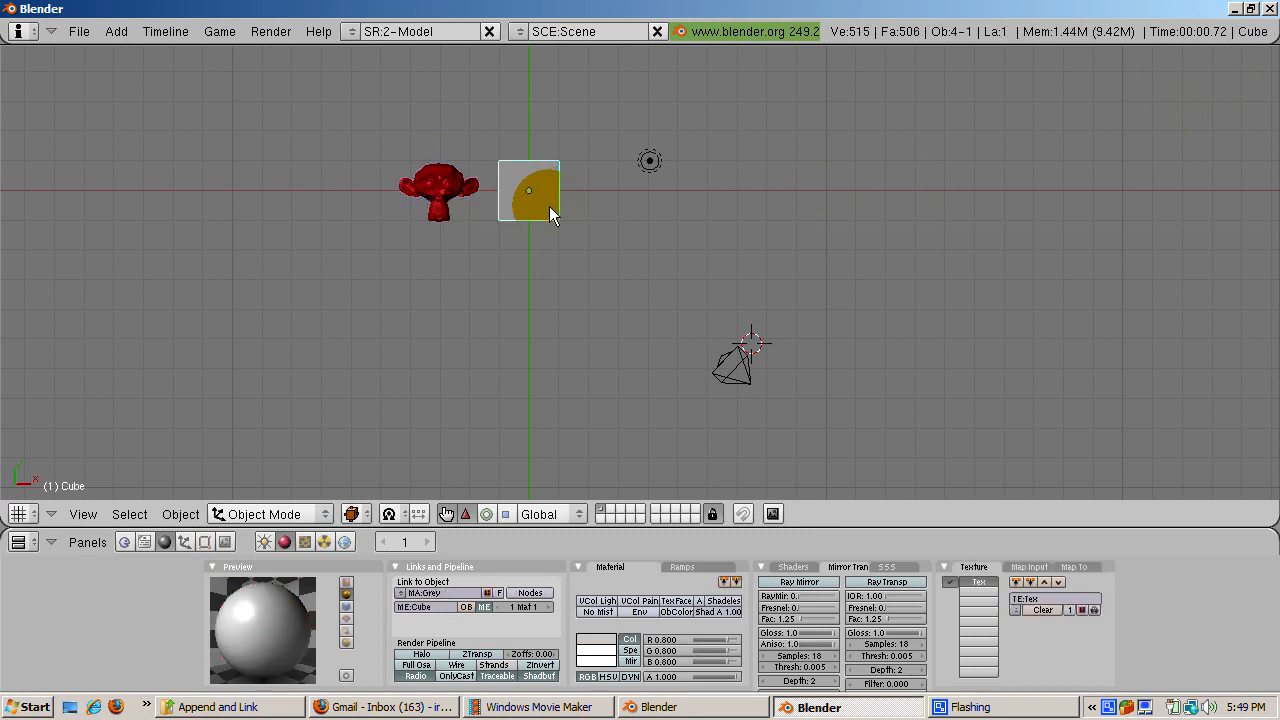
{"action": "left_click", "coordinate": [344, 540]}
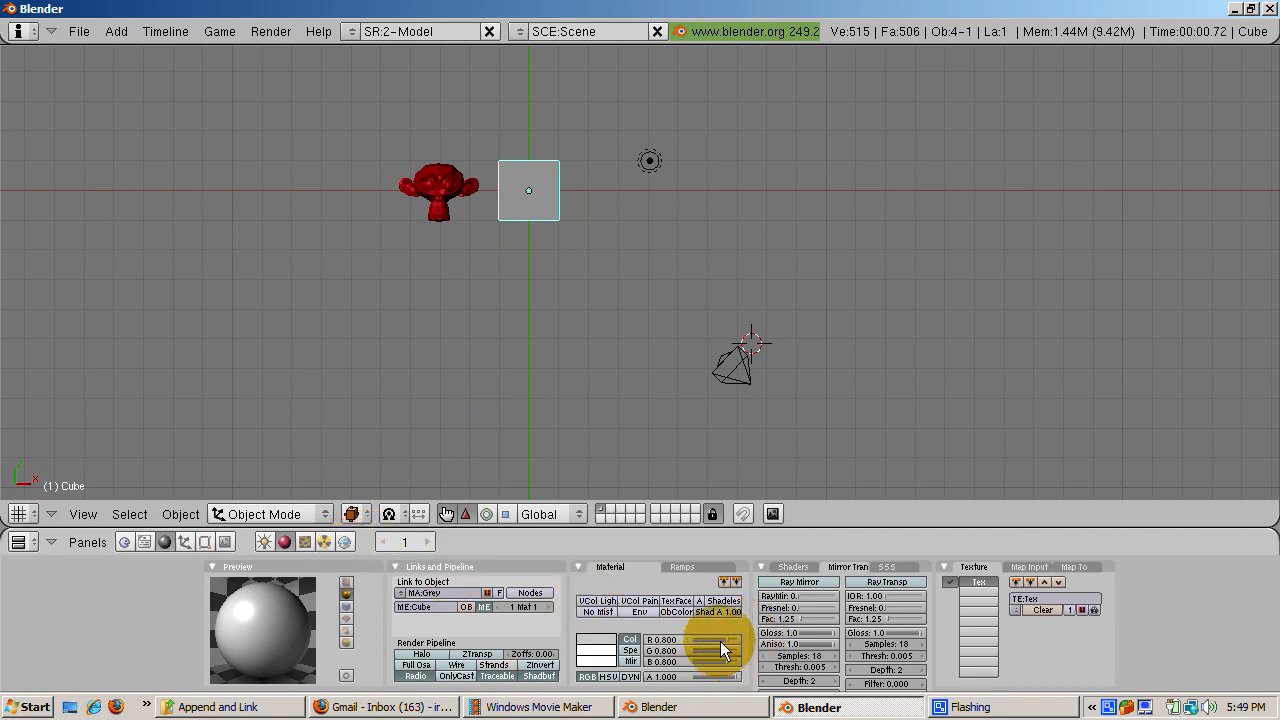
{"action": "left_click", "coordinate": [700, 650]}
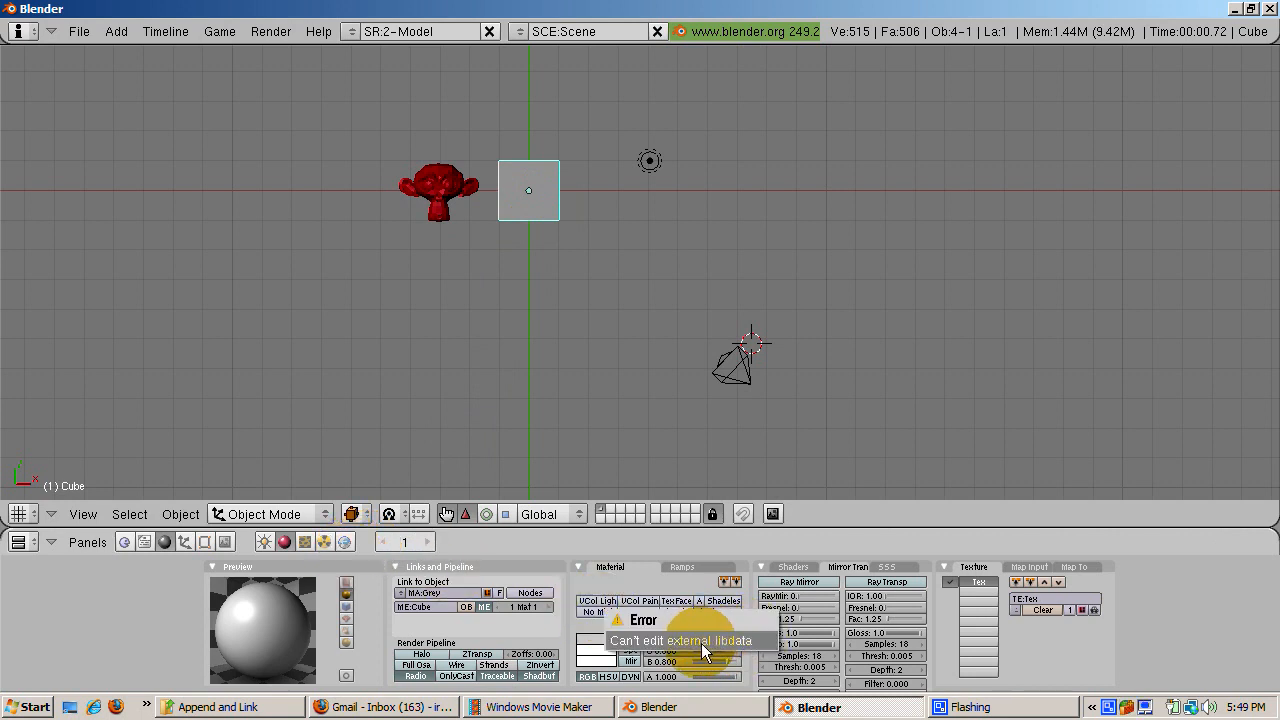
{"action": "left_click", "coordinate": [710, 656]}
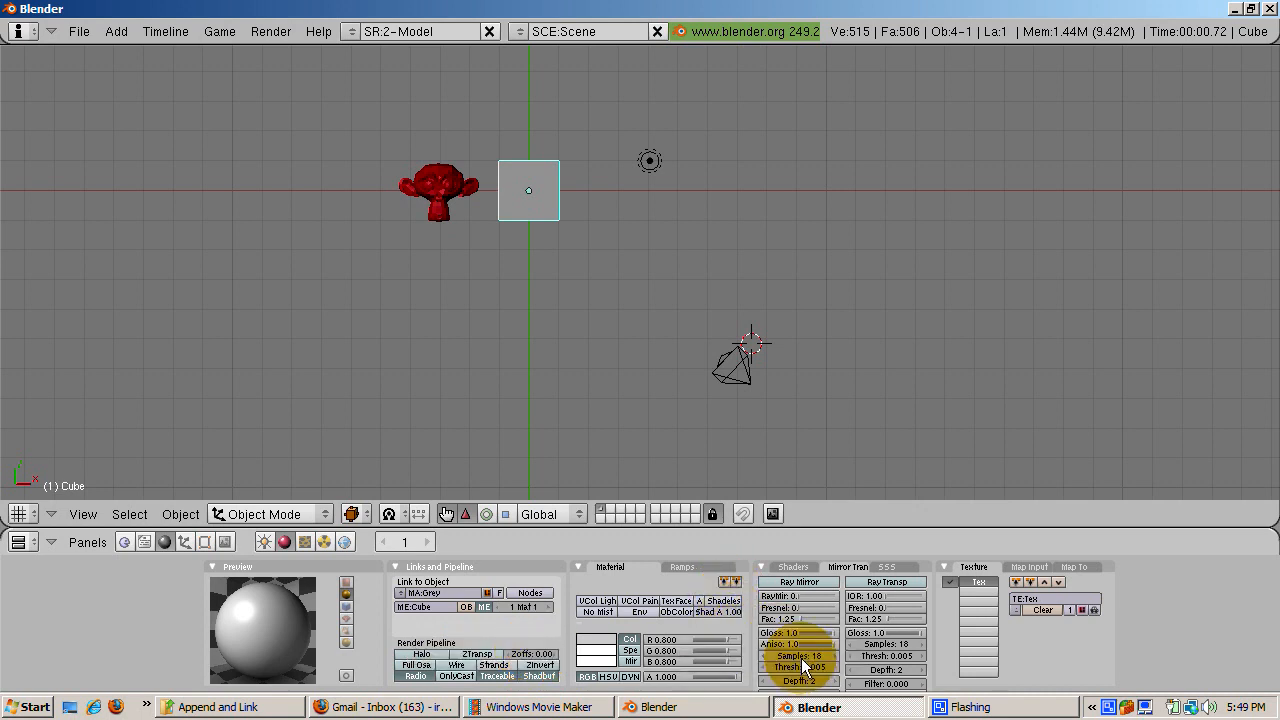
{"action": "mouse_move", "coordinate": [500, 346]}
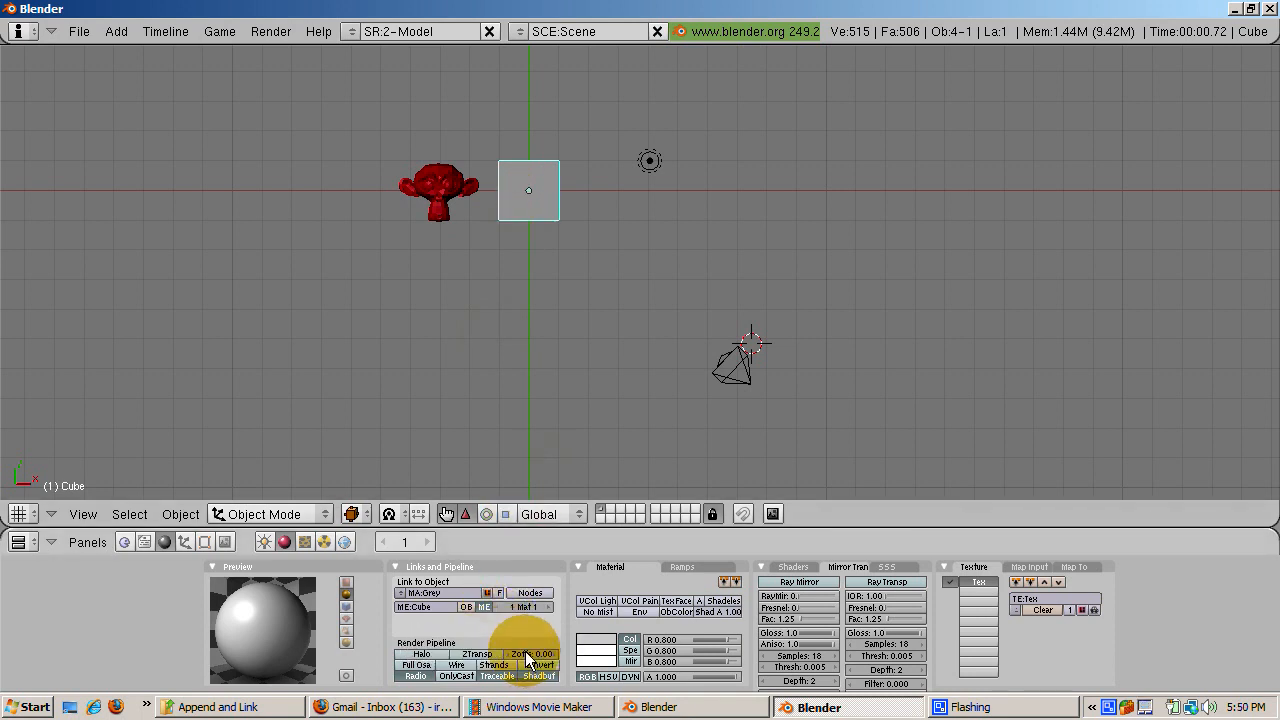
{"action": "left_click", "coordinate": [532, 654]}
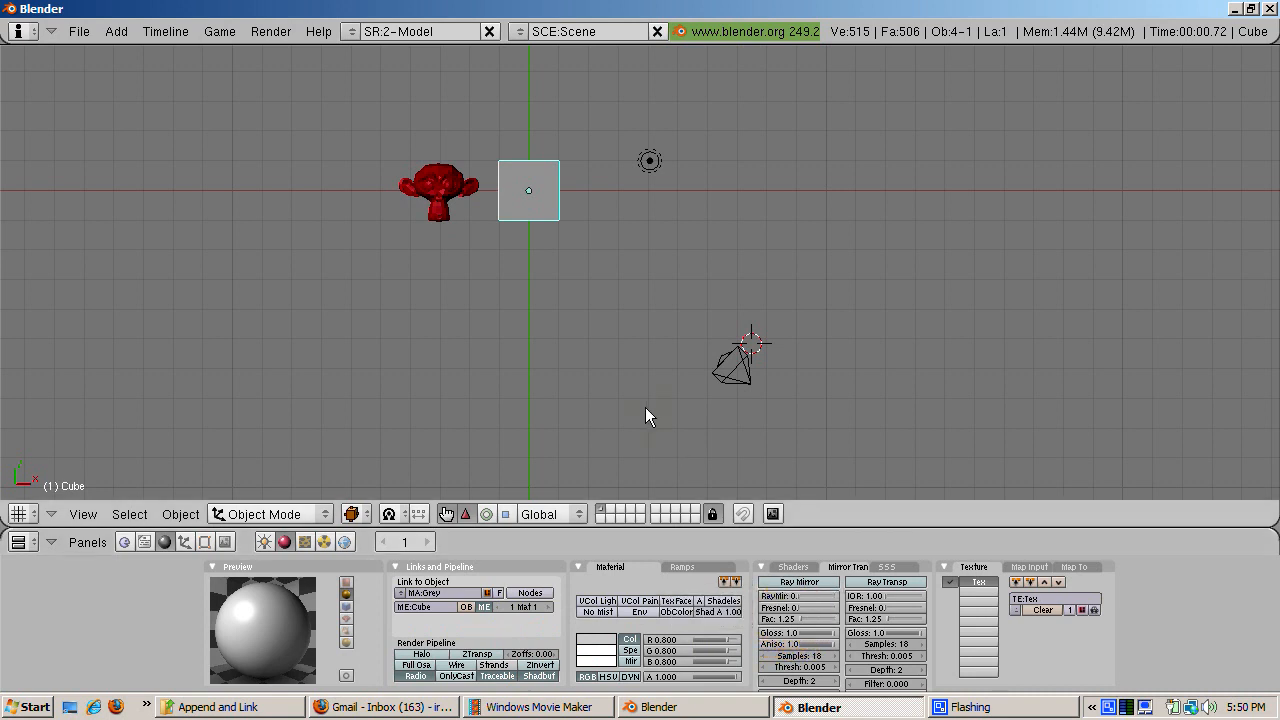
{"action": "left_click", "coordinate": [648, 408]}
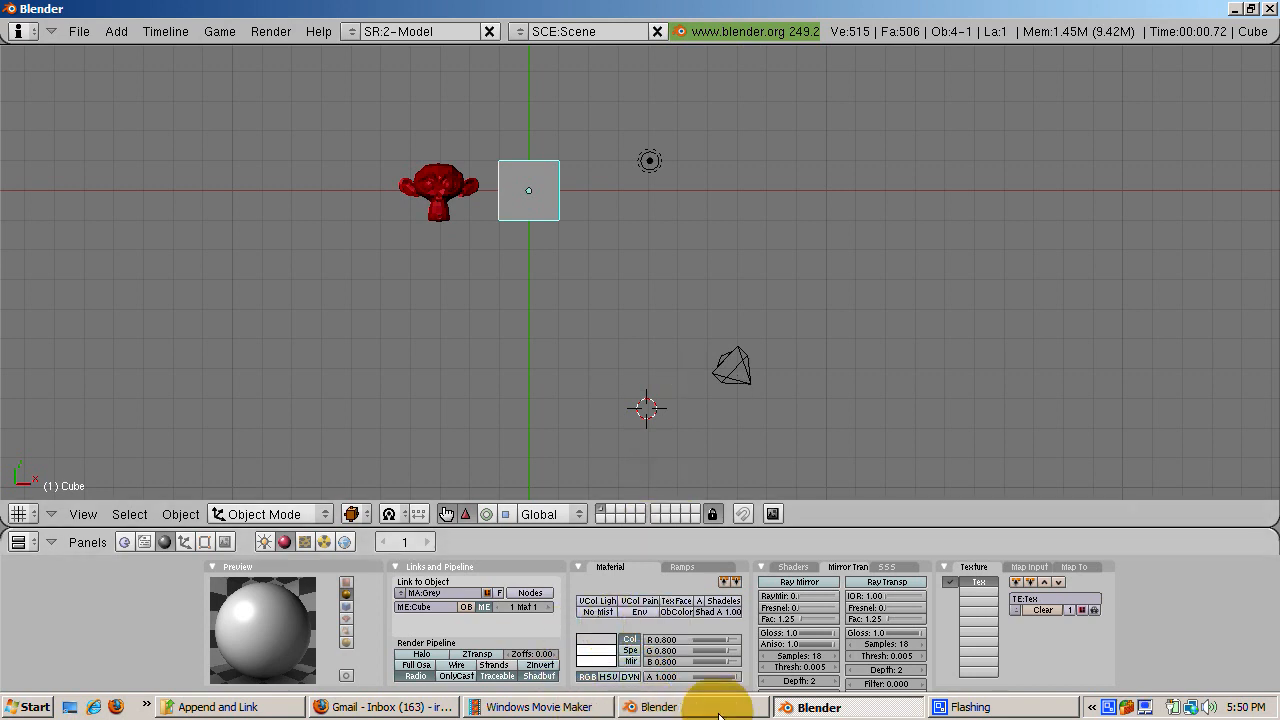
{"action": "mouse_move", "coordinate": [1070, 710]}
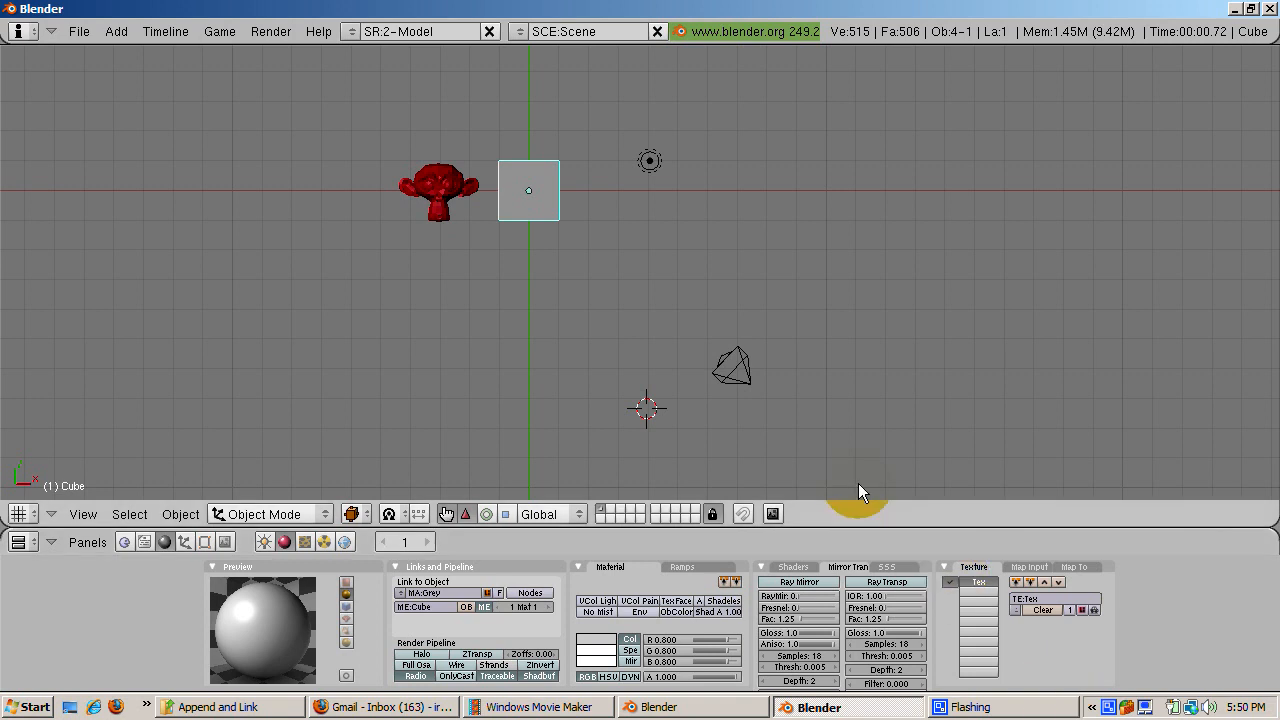
{"action": "mouse_move", "coordinate": [518, 276]}
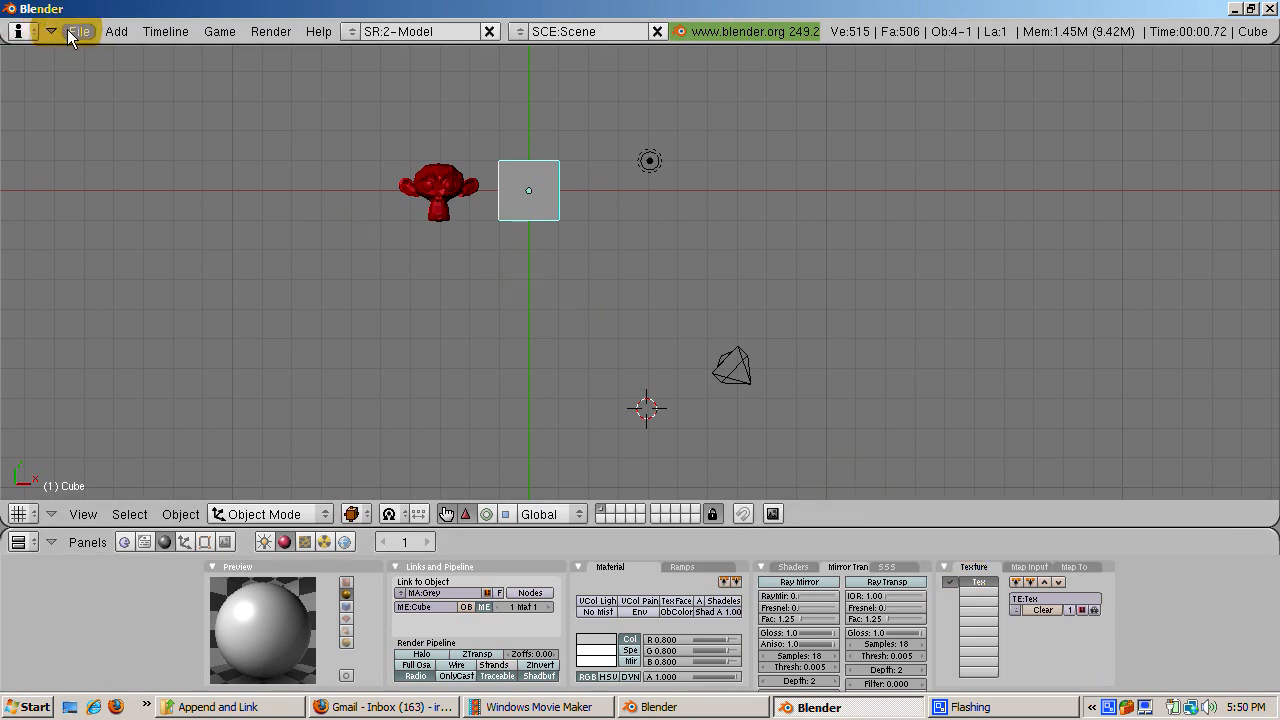
- Reset to a new file with Erase All and show the default cube's Material panels
{"action": "left_click", "coordinate": [78, 32]}
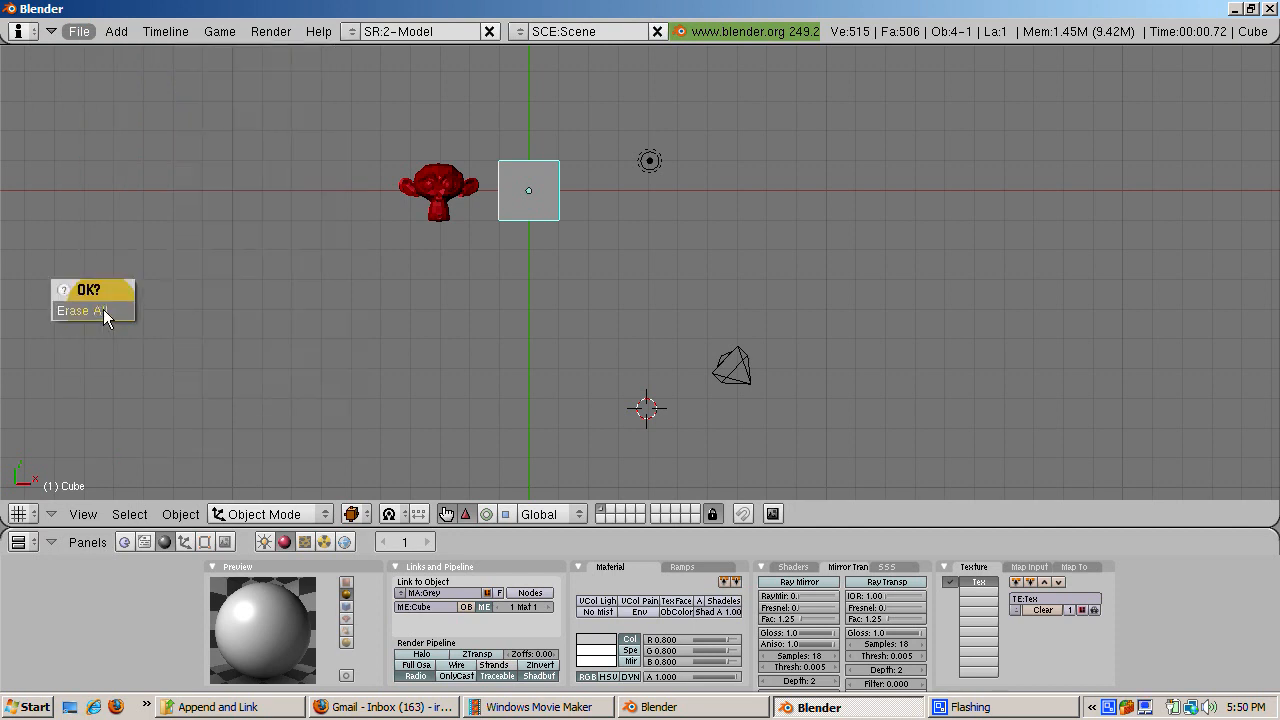
{"action": "left_click", "coordinate": [88, 290]}
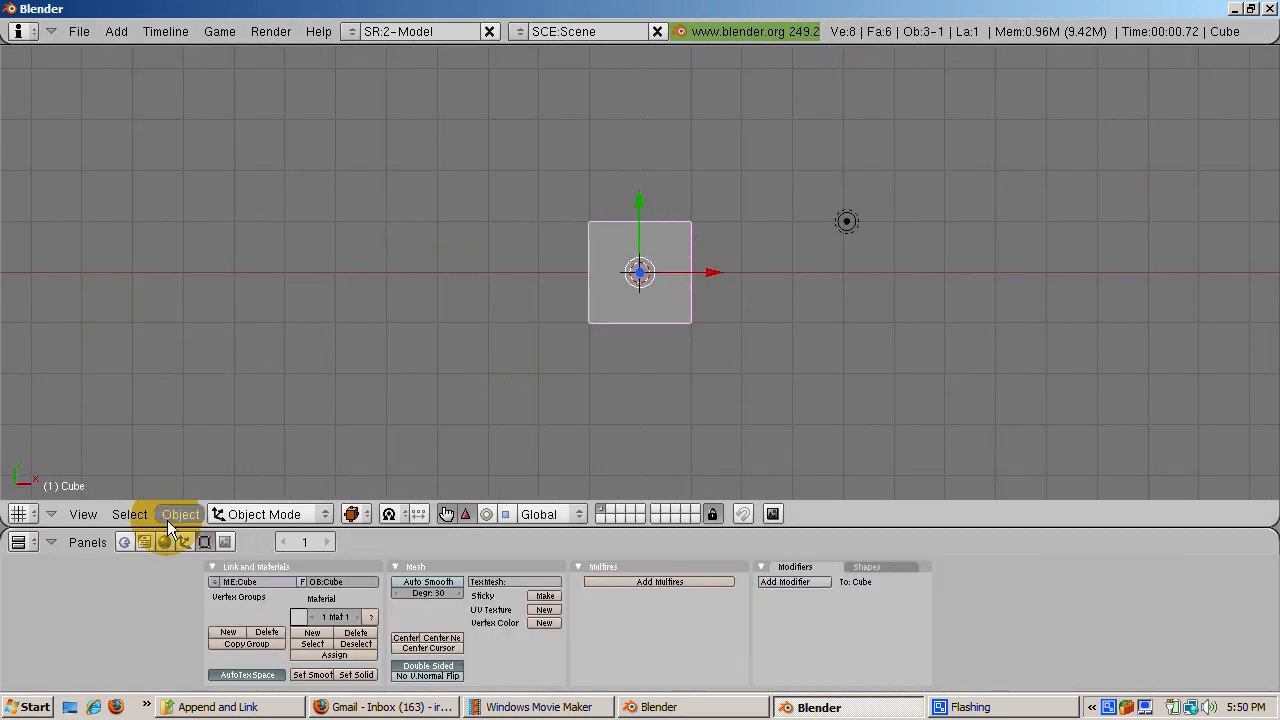
{"action": "left_click", "coordinate": [284, 540]}
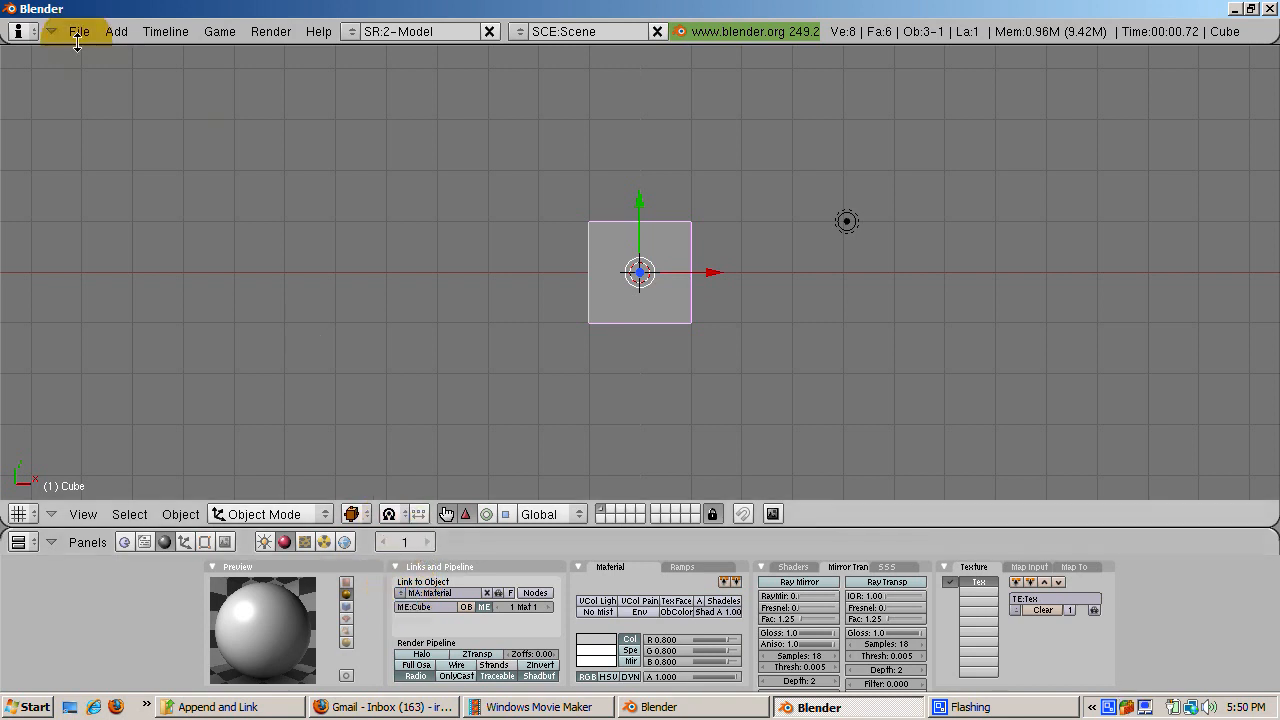
- Load the LightGreen material from SourceFile.blend's Material library with Append enabled
{"action": "left_click", "coordinate": [78, 32]}
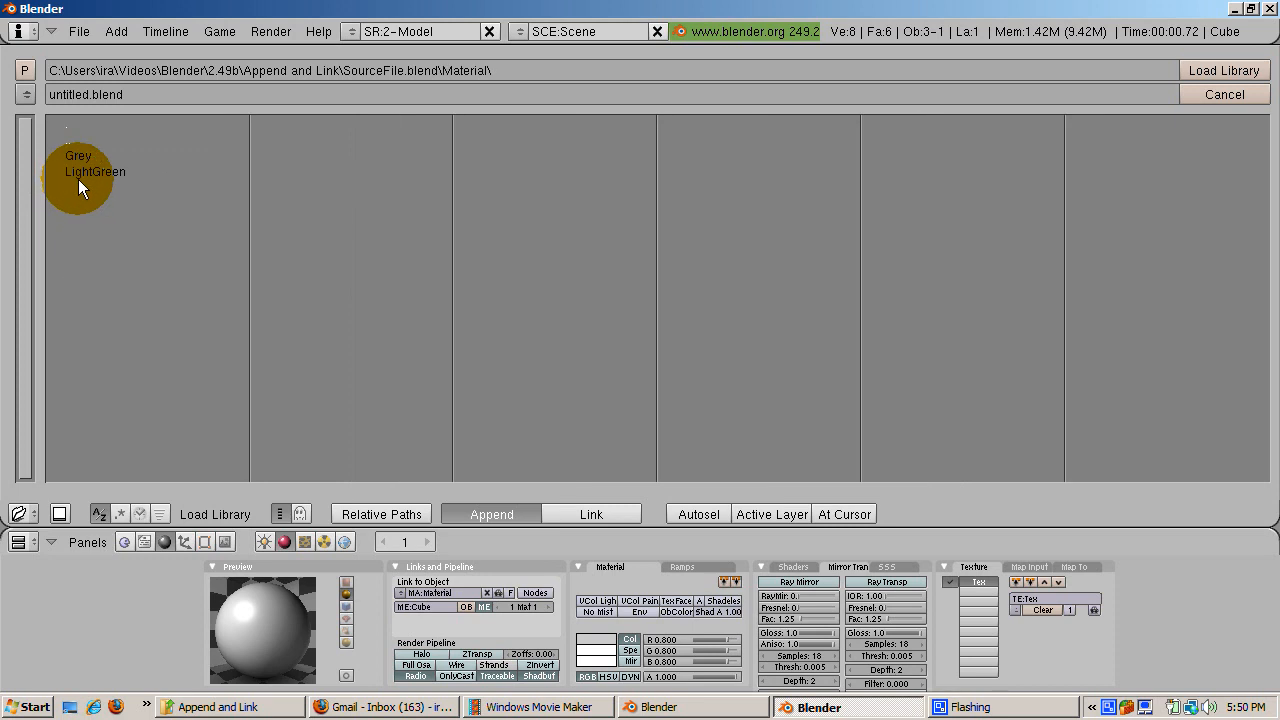
{"action": "left_click", "coordinate": [96, 172]}
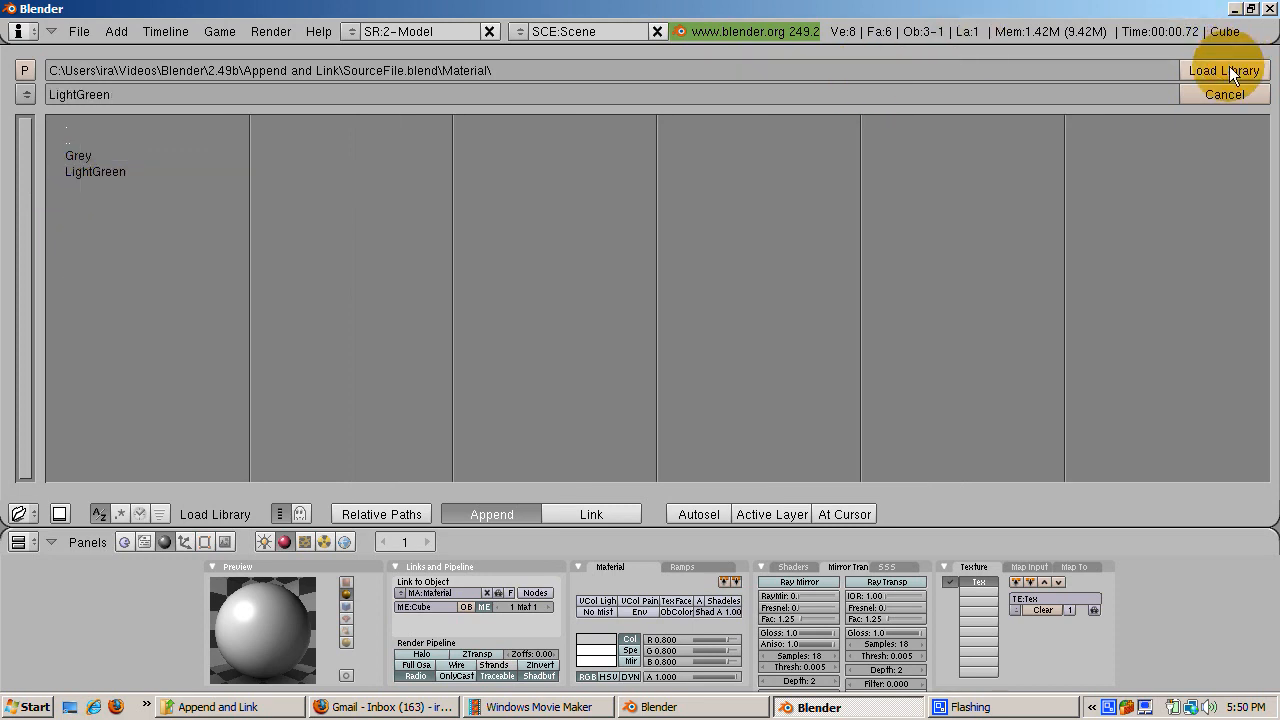
{"action": "left_click", "coordinate": [1224, 70]}
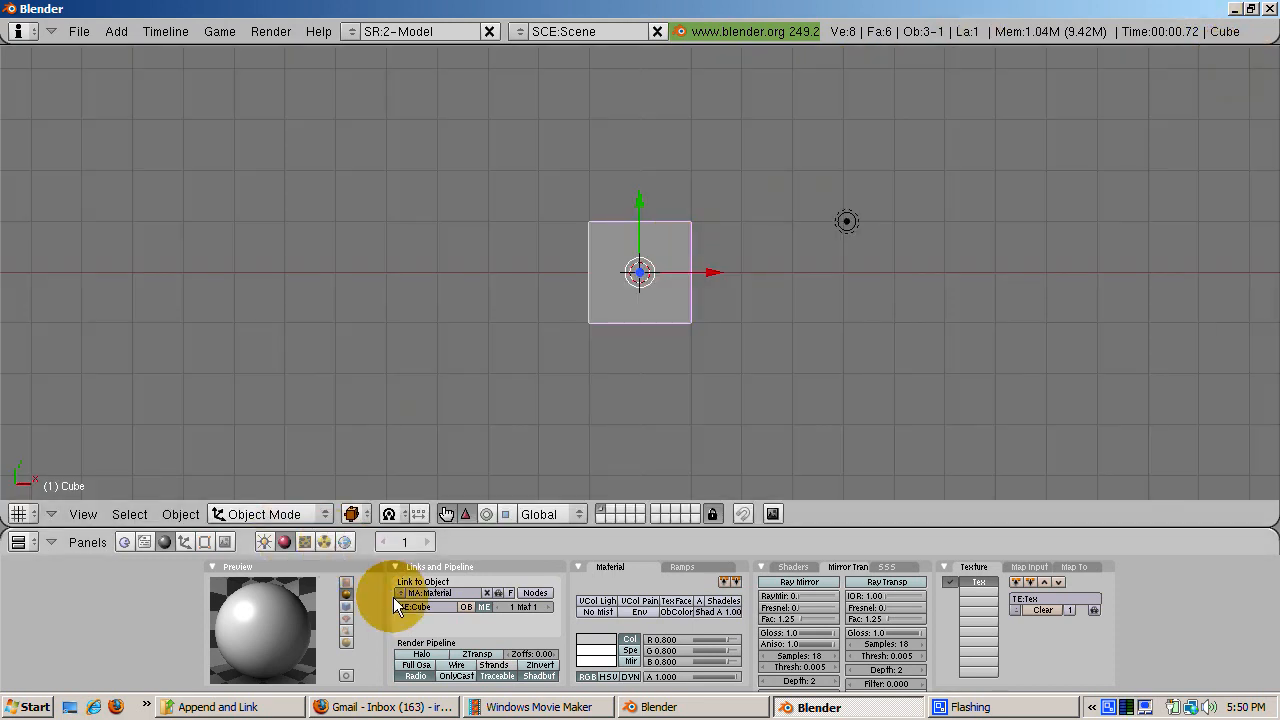
- Assign LightGreen to the default cube from the Link and Pipeline material browse menu
{"action": "left_click", "coordinate": [402, 592]}
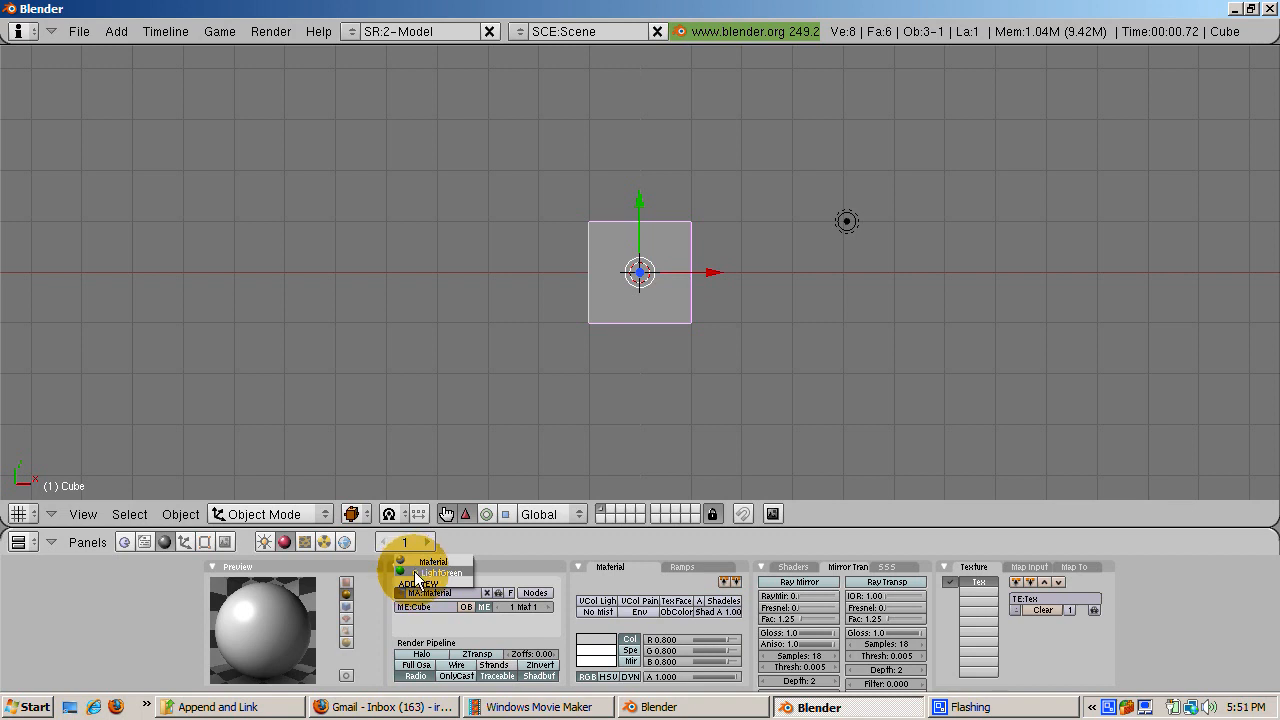
{"action": "left_click", "coordinate": [432, 572]}
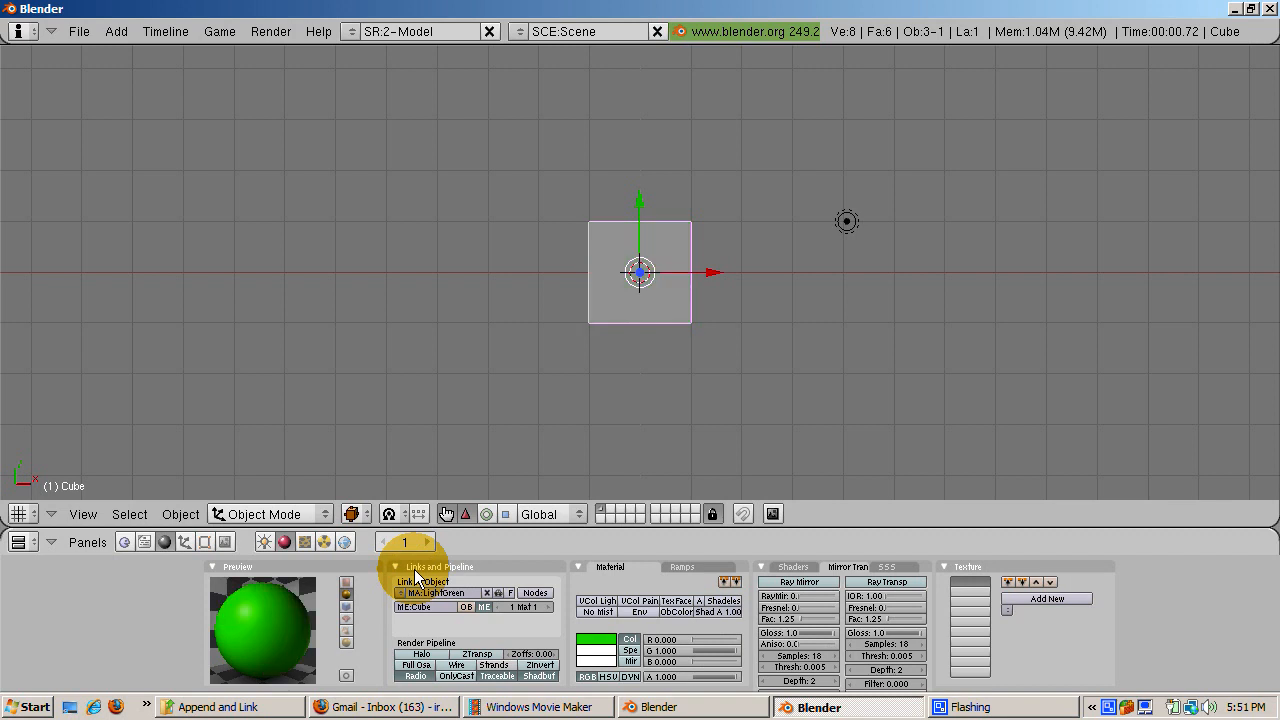
{"action": "mouse_move", "coordinate": [416, 576]}
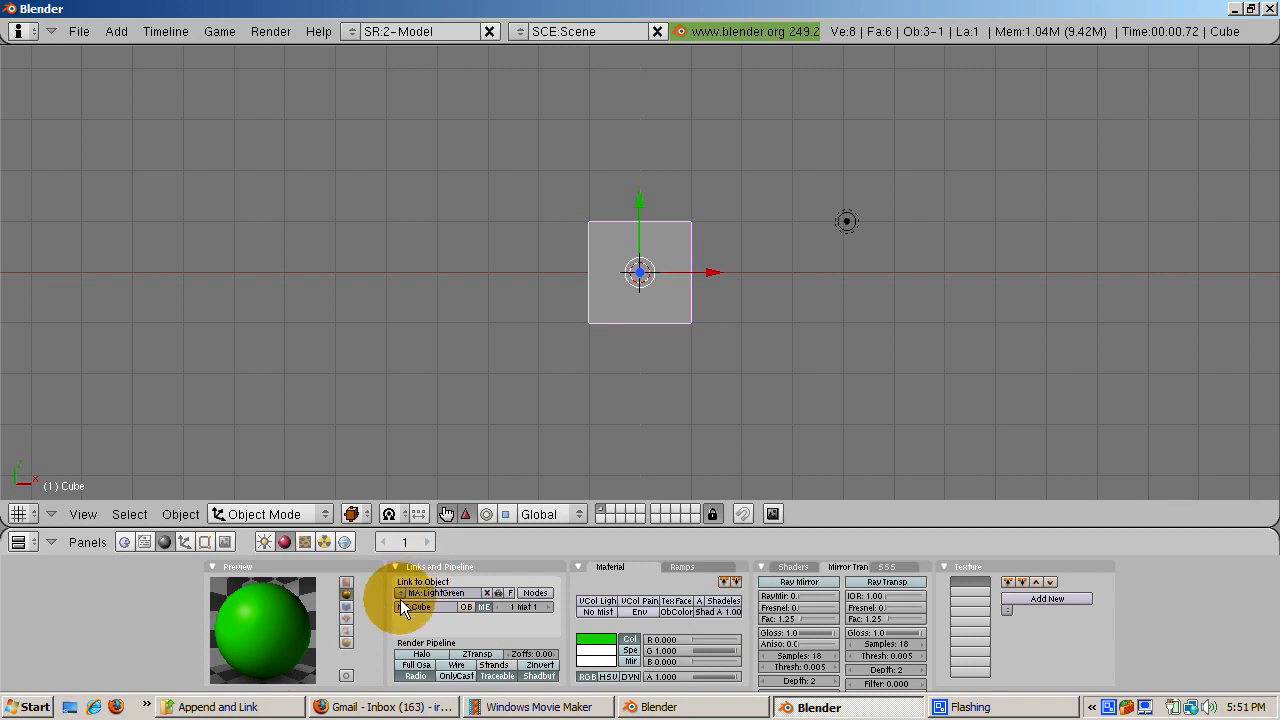
{"action": "left_click", "coordinate": [400, 592]}
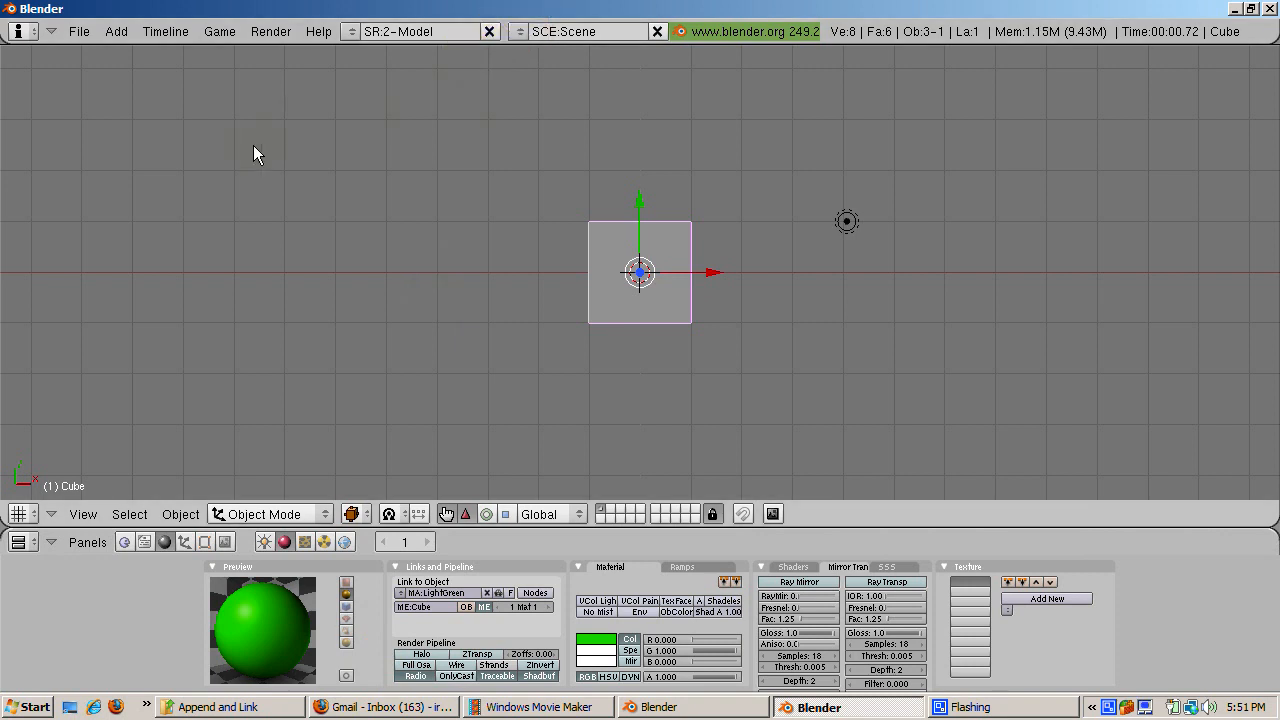
{"action": "left_click", "coordinate": [78, 32]}
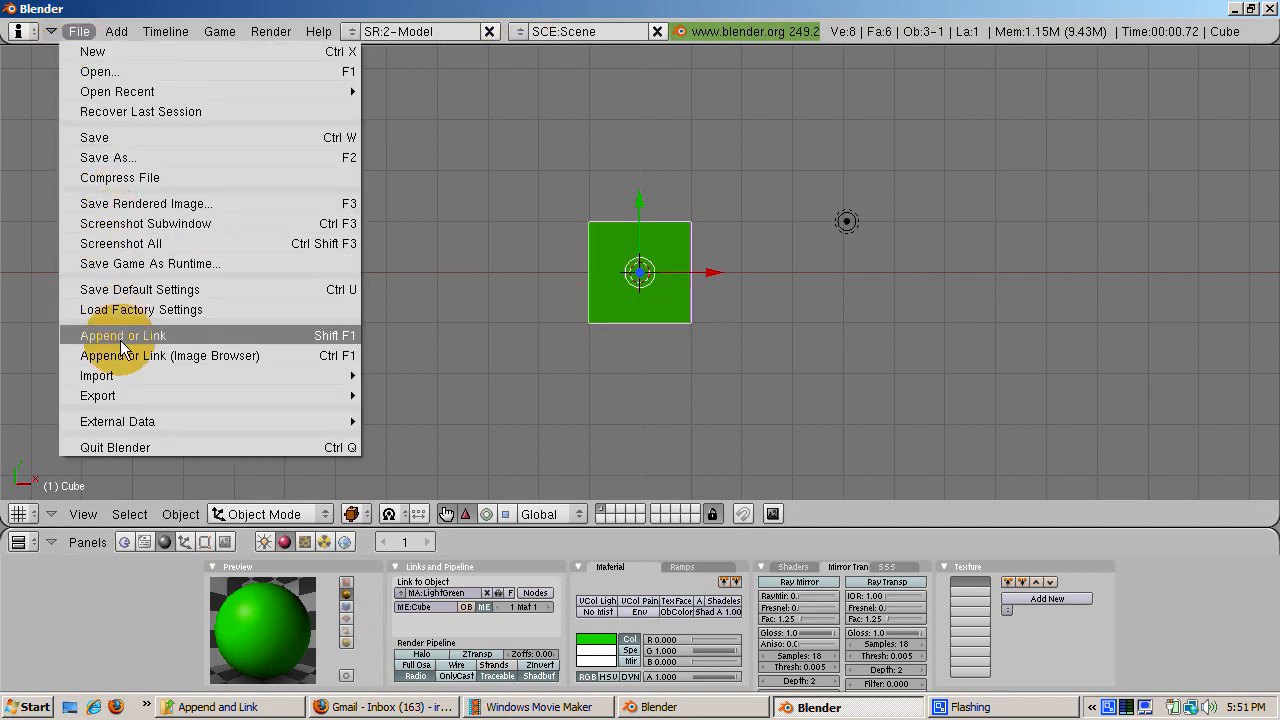
{"action": "left_click", "coordinate": [120, 336]}
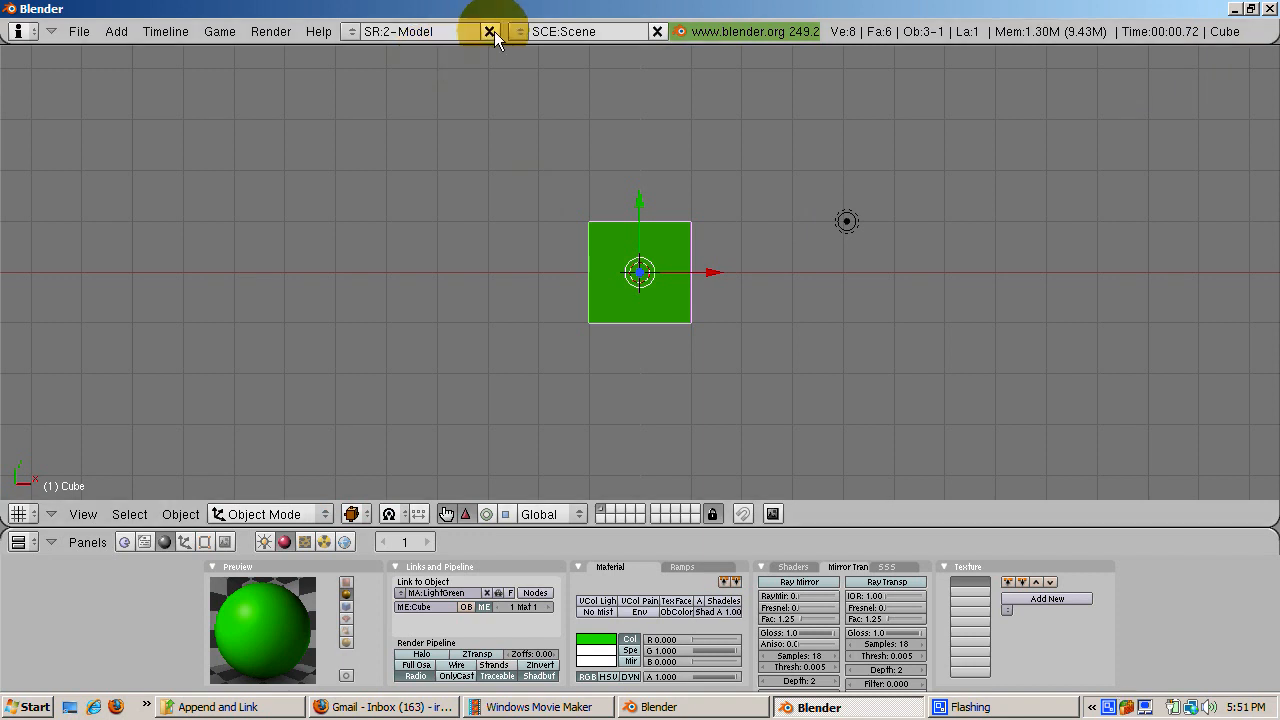
{"action": "mouse_move", "coordinate": [536, 104]}
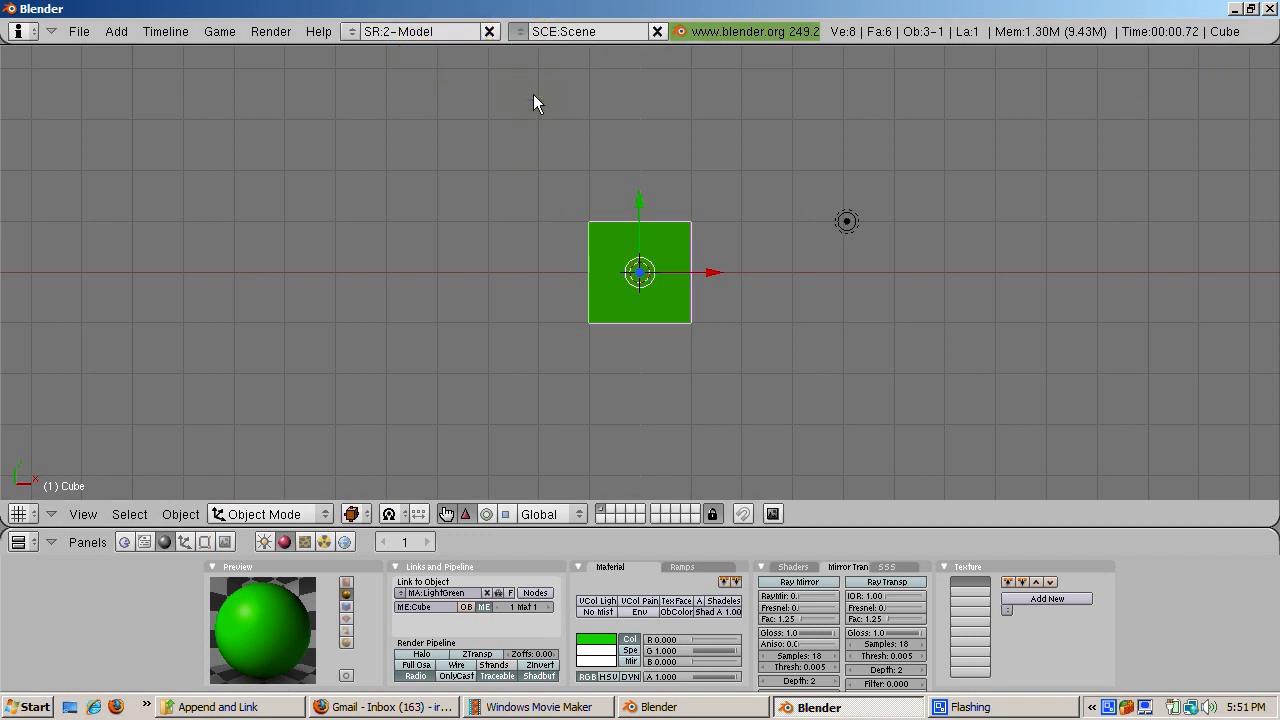